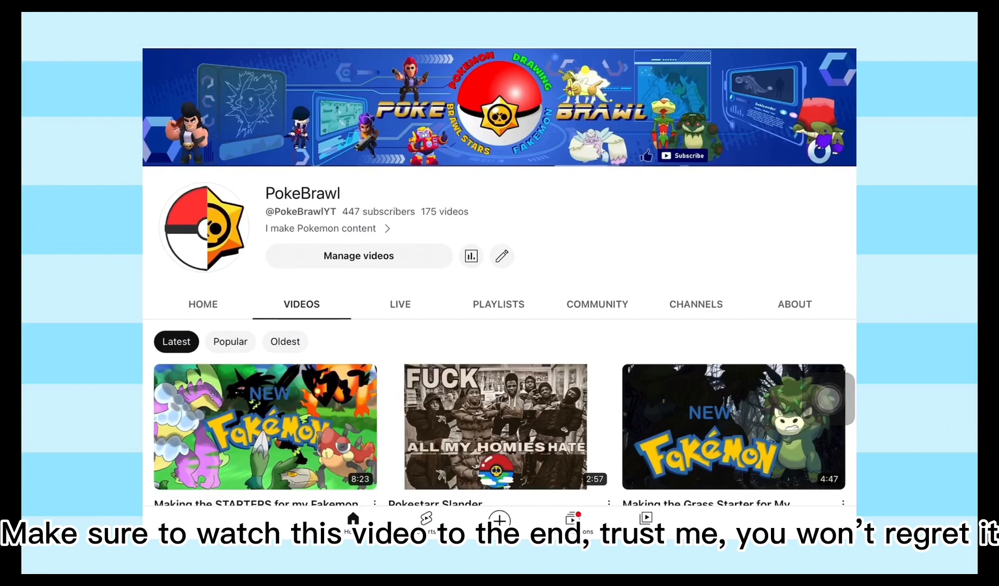
# Draw a practice hatching stroke on the canvas beside the red, black-outlined circle.
pyautogui.scroll(-3)
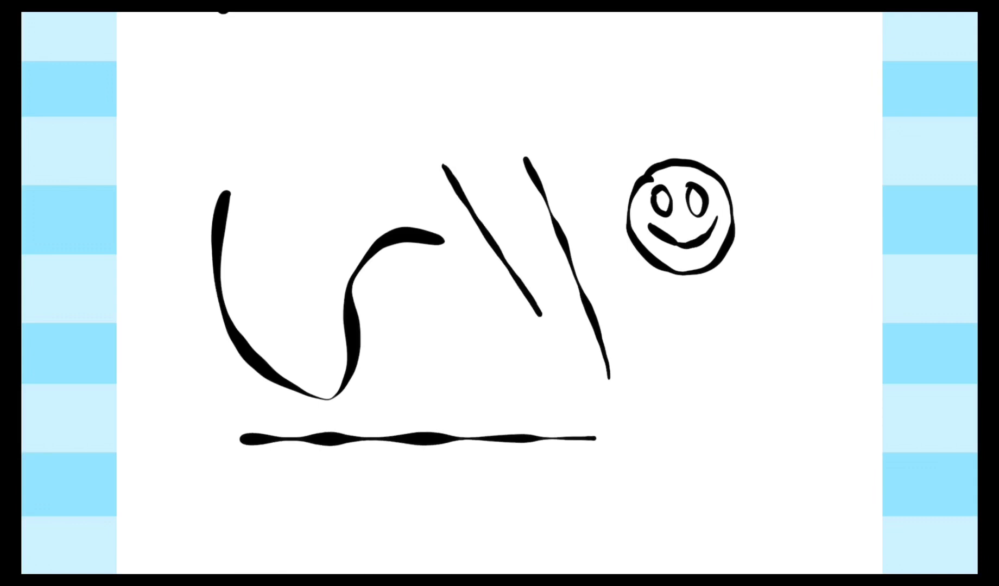
pyautogui.moveTo(723, 313); pyautogui.dragTo(695, 453)
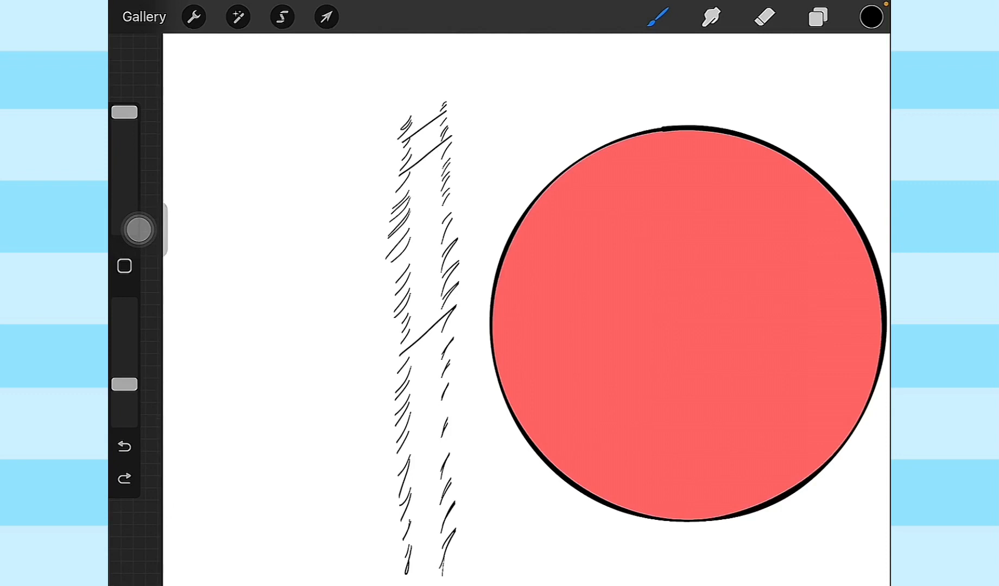
# Paint black shading across the ball's lower half on the empty middle layer with Shading 30%.
pyautogui.click(817, 16)
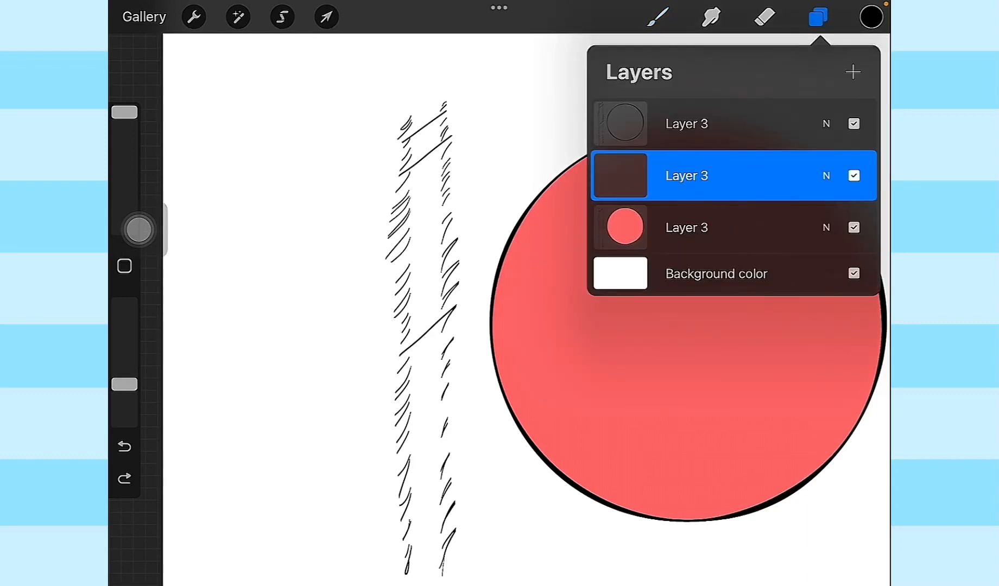
pyautogui.click(658, 17)
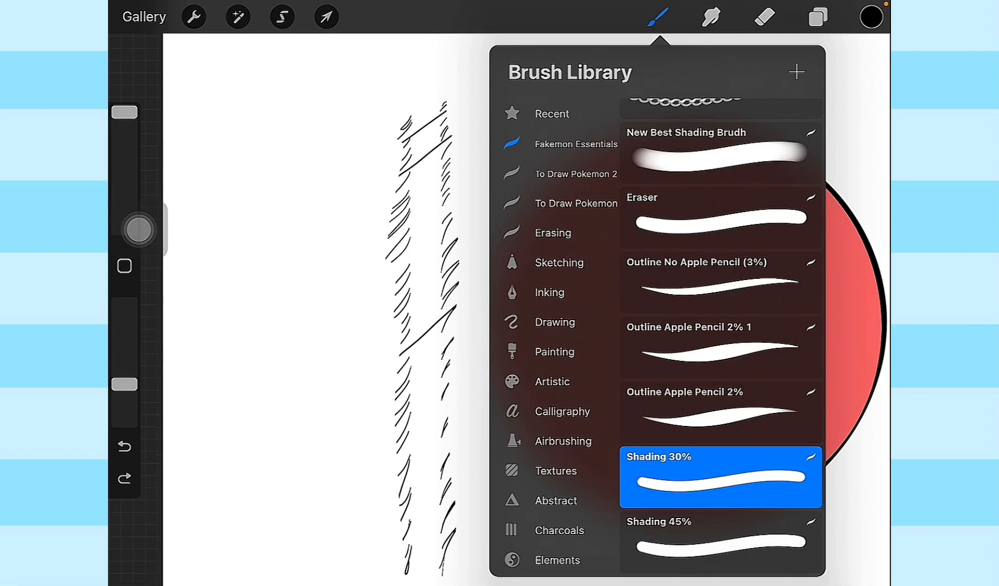
pyautogui.click(658, 16)
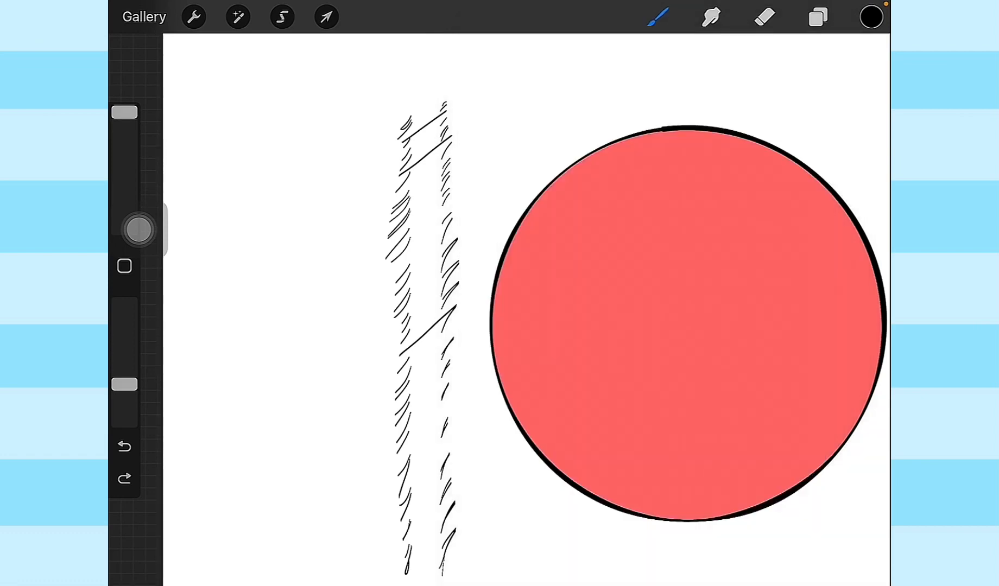
pyautogui.moveTo(498, 313); pyautogui.dragTo(739, 434)
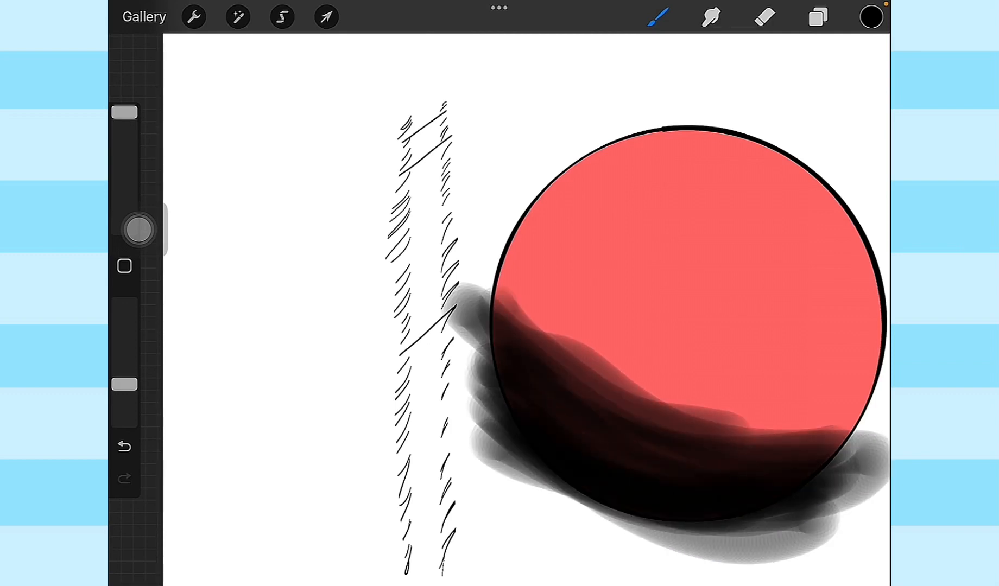
# Lower the shading layer's opacity to about 42%, keeping the Shading 30% brush.
pyautogui.click(818, 18)
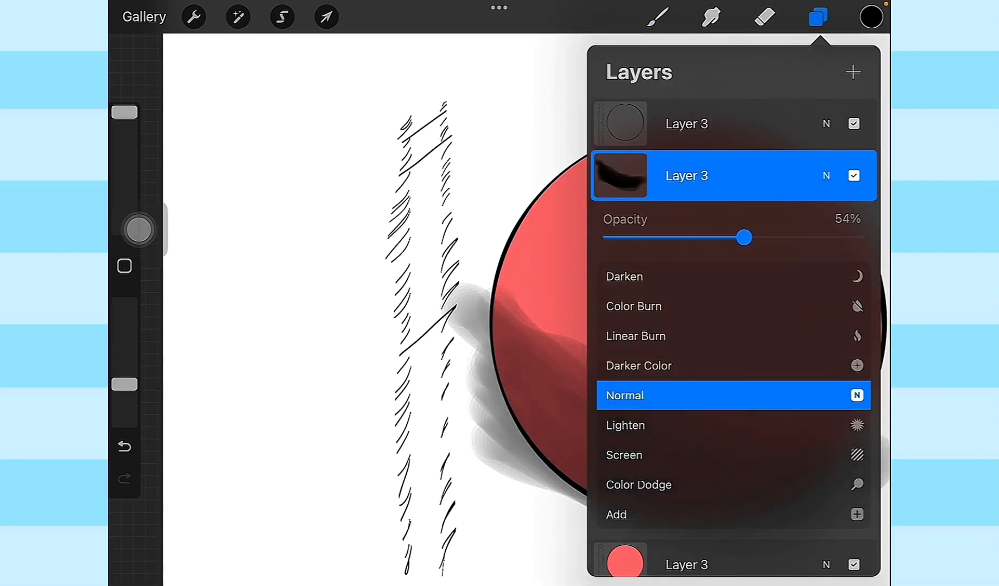
pyautogui.moveTo(745, 238); pyautogui.dragTo(715, 237)
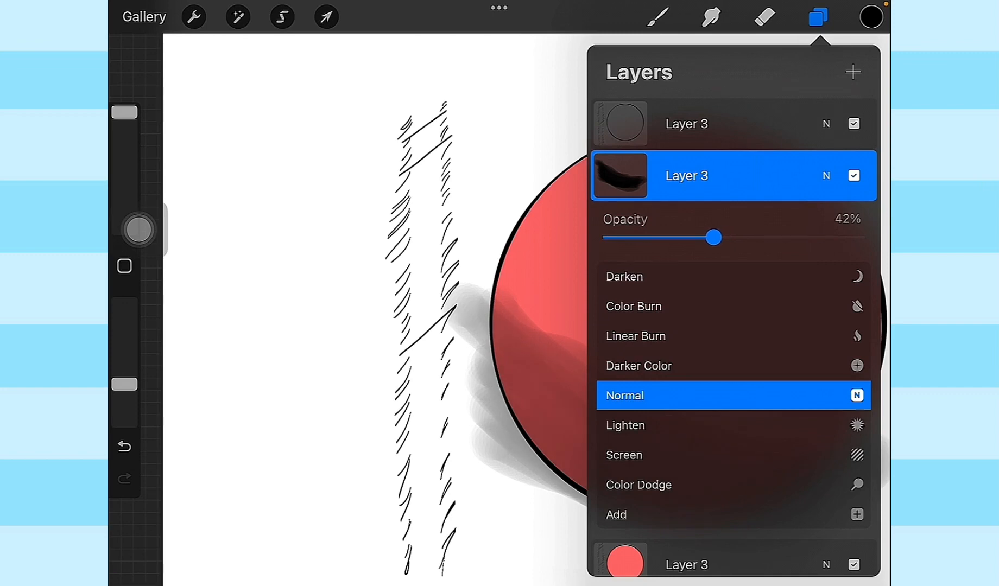
pyautogui.moveTo(715, 237); pyautogui.dragTo(705, 237)
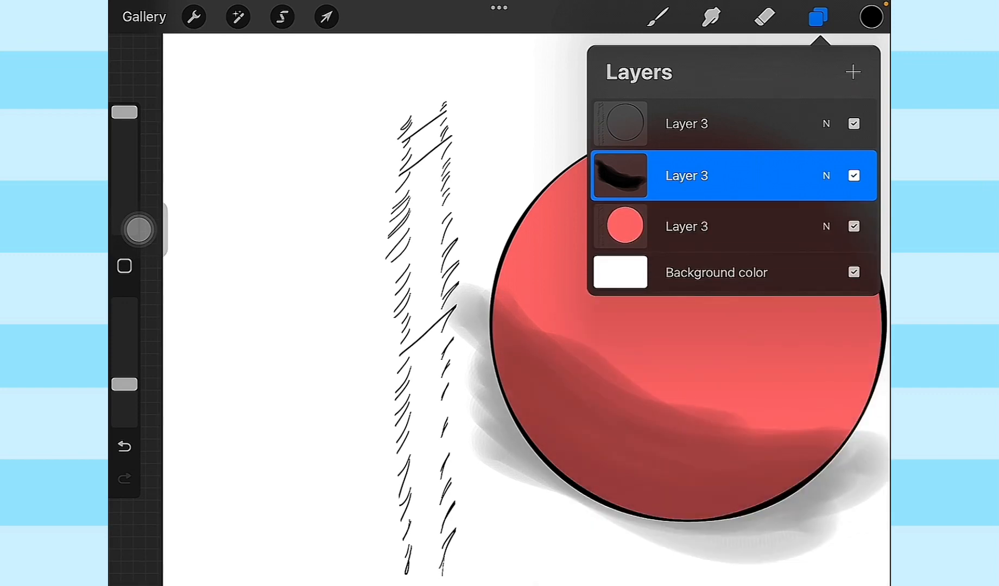
pyautogui.click(658, 17)
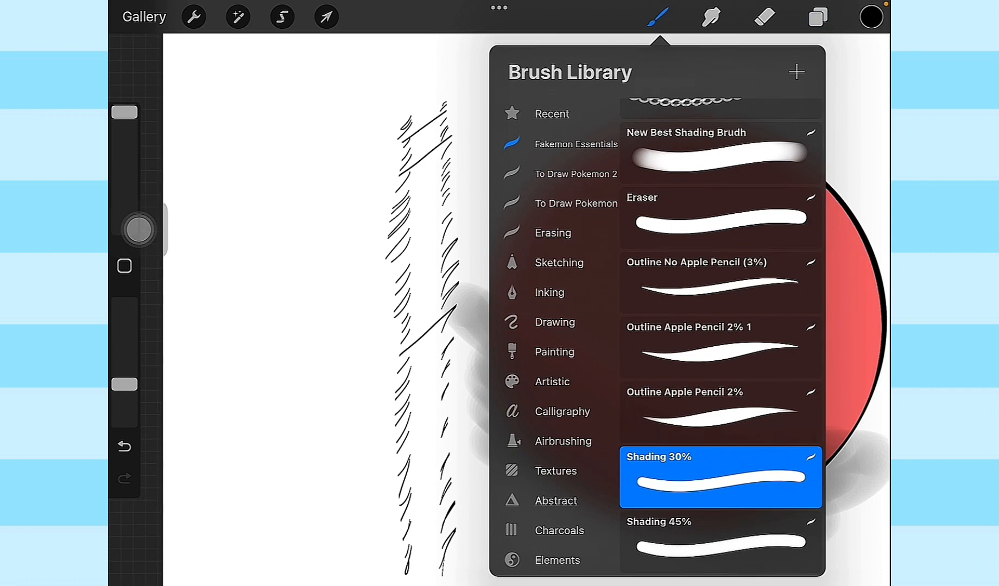
pyautogui.click(657, 17)
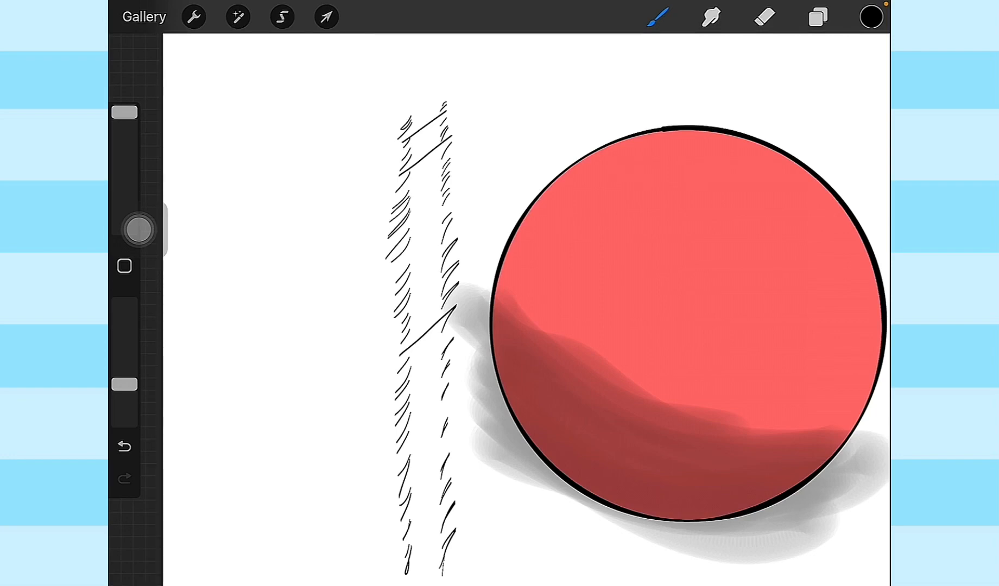
# Erase the shading's upper edge with the Shading 30% eraser so it hugs the ball's bottom.
pyautogui.click(764, 17)
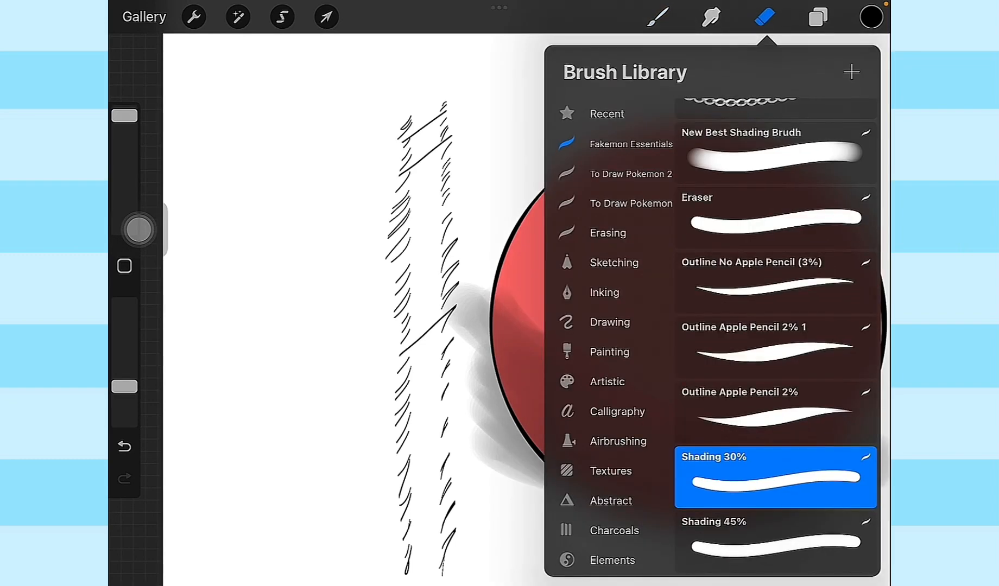
pyautogui.click(766, 16)
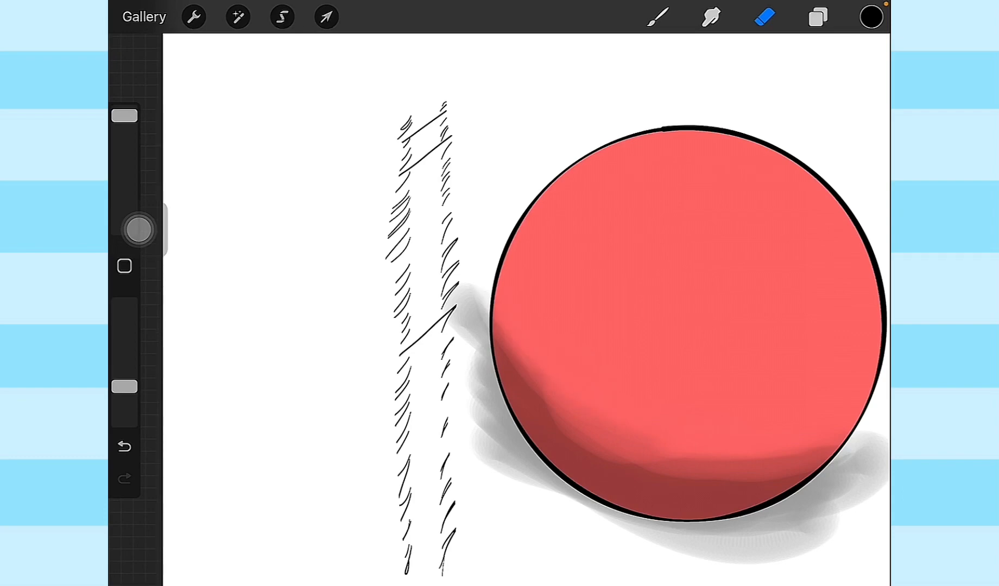
pyautogui.click(763, 17)
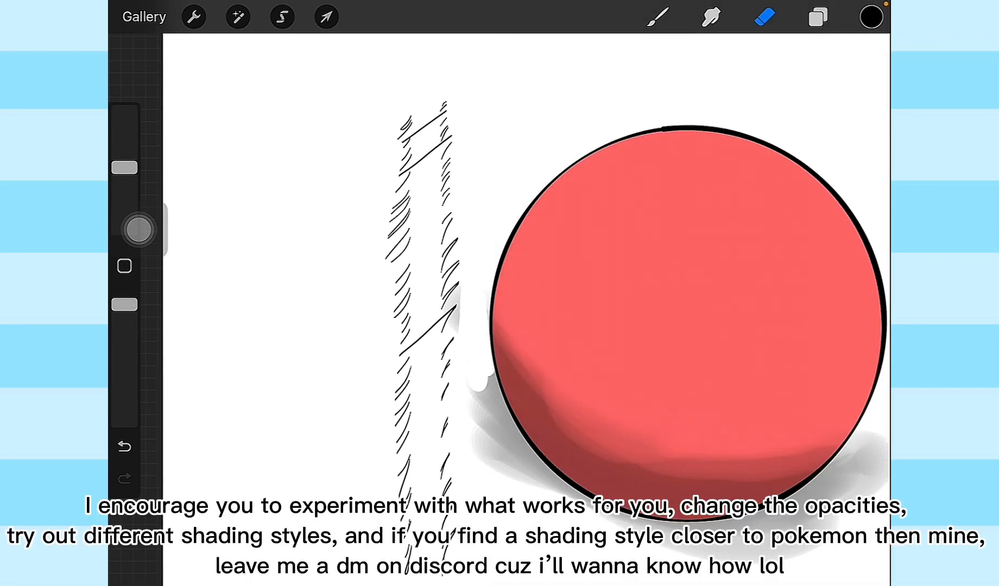
# Set the colour to white then a warm pale cream for the upcoming highlight.
pyautogui.click(818, 18)
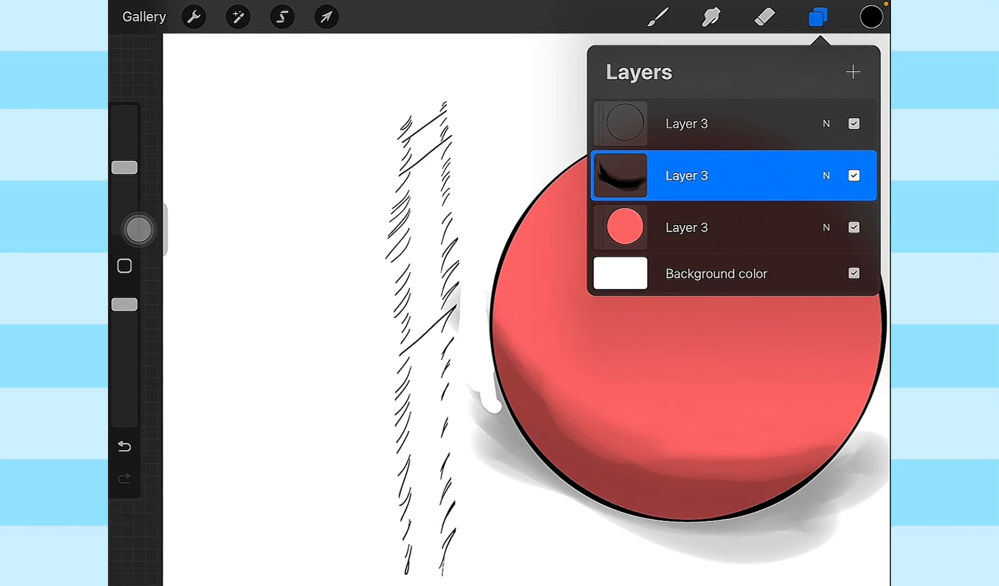
pyautogui.click(854, 72)
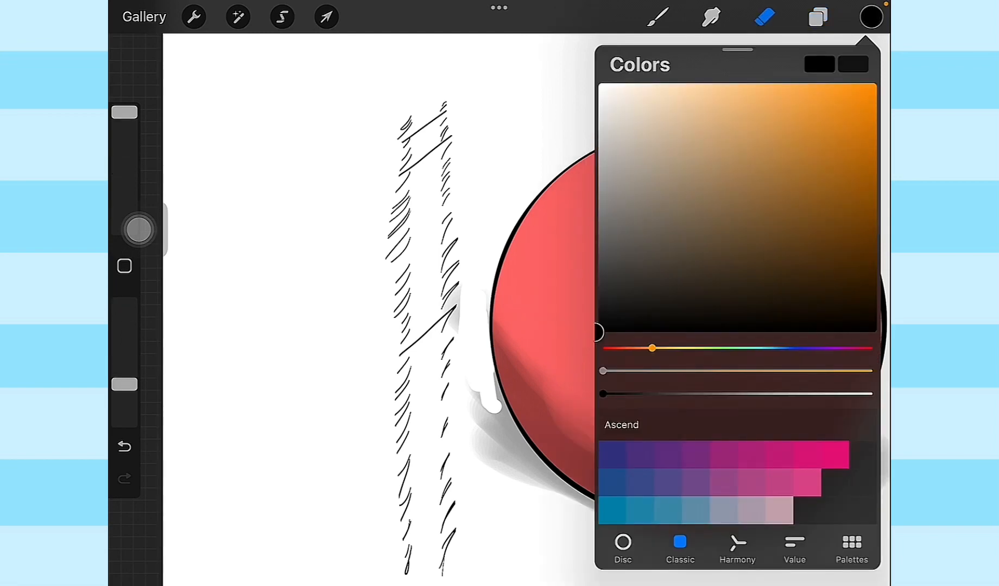
pyautogui.moveTo(600, 393); pyautogui.dragTo(871, 394)
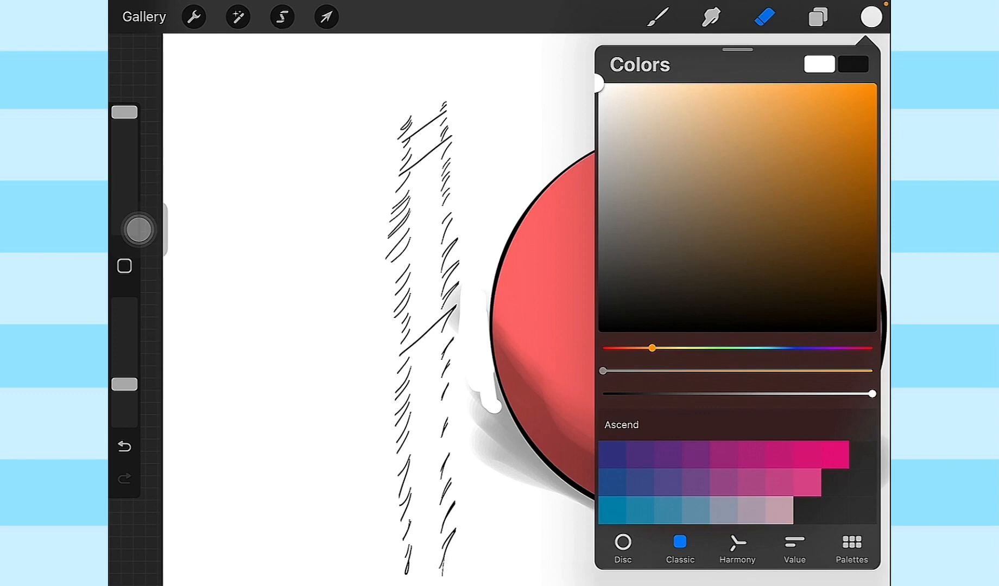
pyautogui.moveTo(650, 348); pyautogui.dragTo(676, 347)
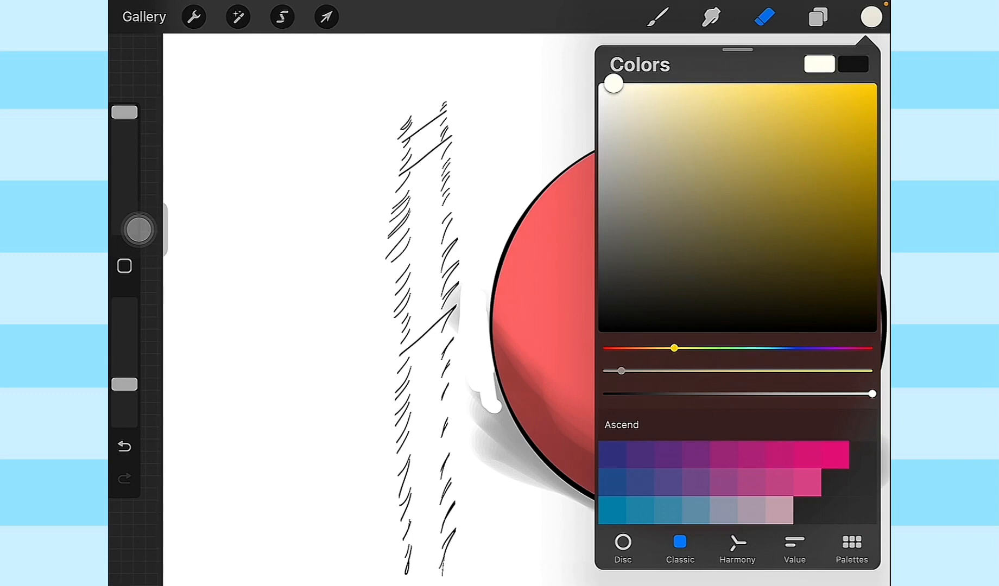
pyautogui.moveTo(675, 348); pyautogui.dragTo(776, 348)
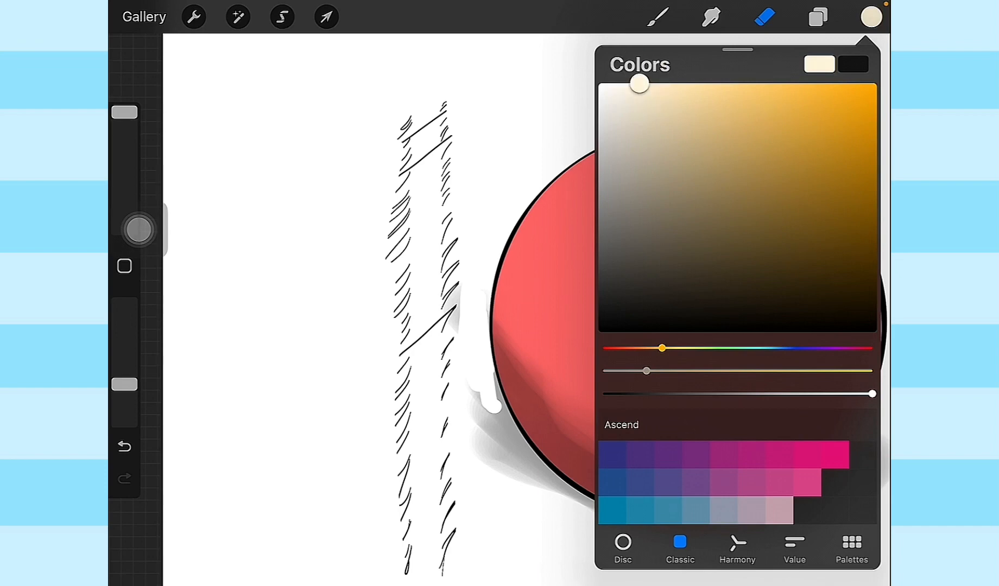
pyautogui.click(658, 16)
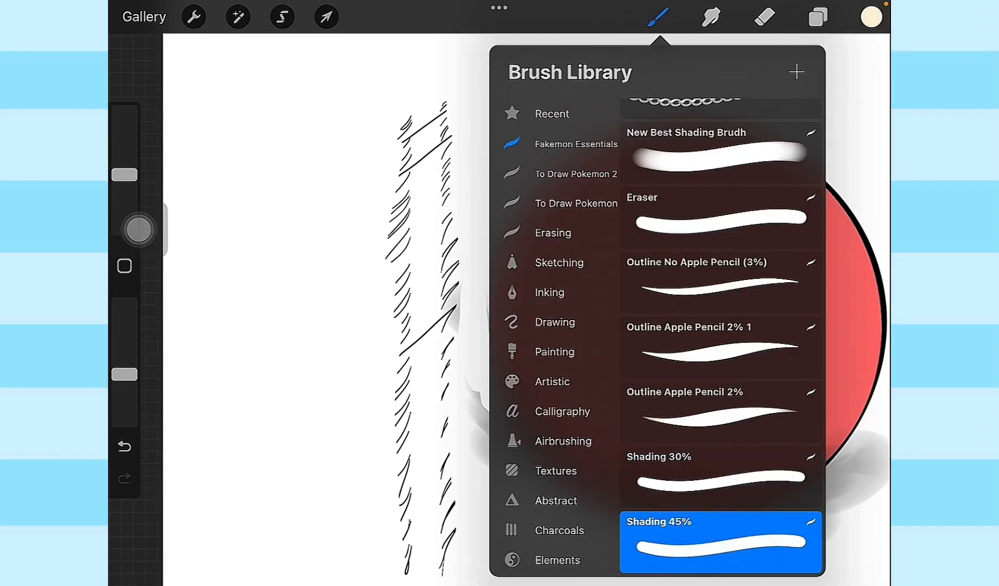
# Paint a cream highlight at the ball's top right with Shading 45% and lower its layer to 38% opacity.
pyautogui.click(659, 17)
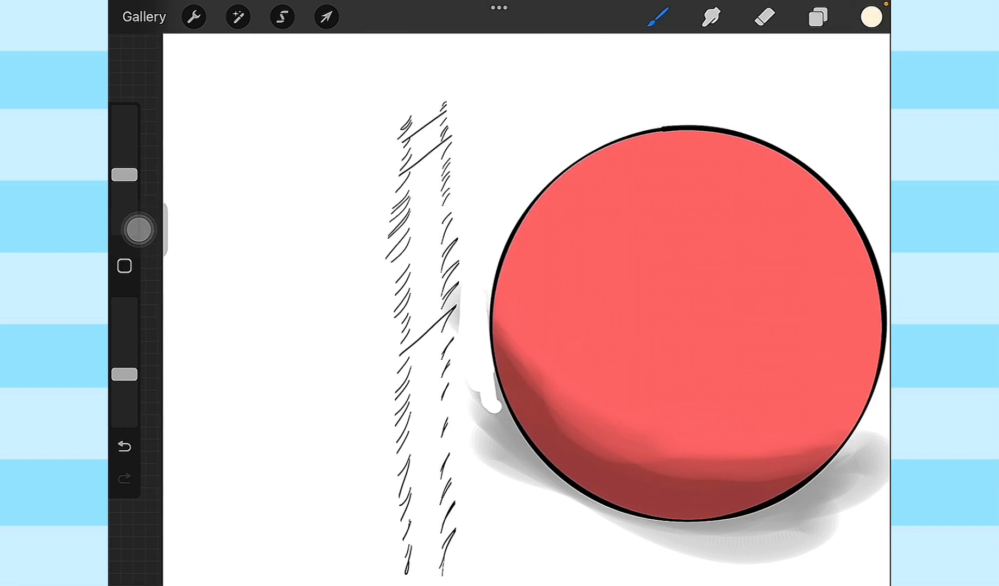
pyautogui.click(700, 183)
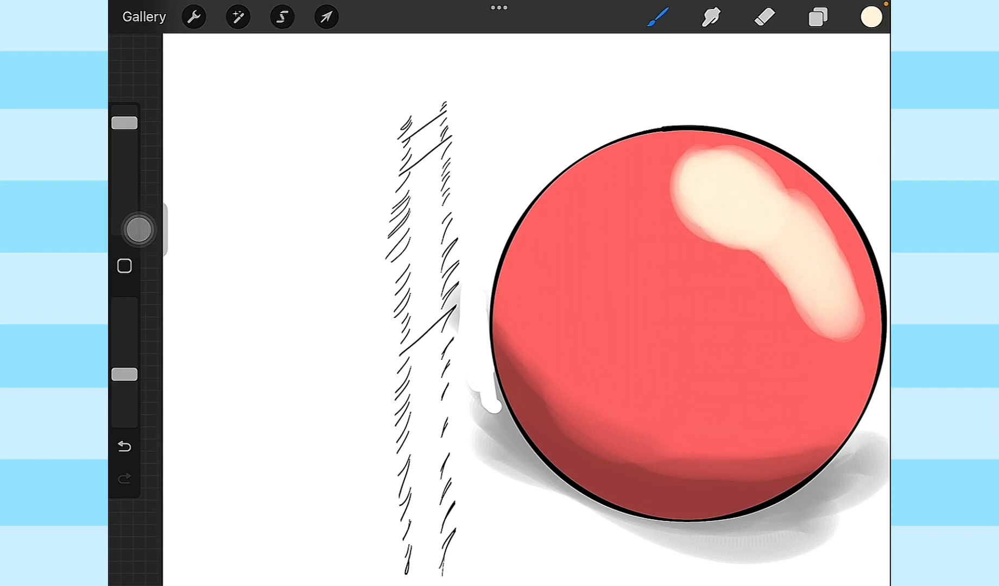
pyautogui.click(817, 17)
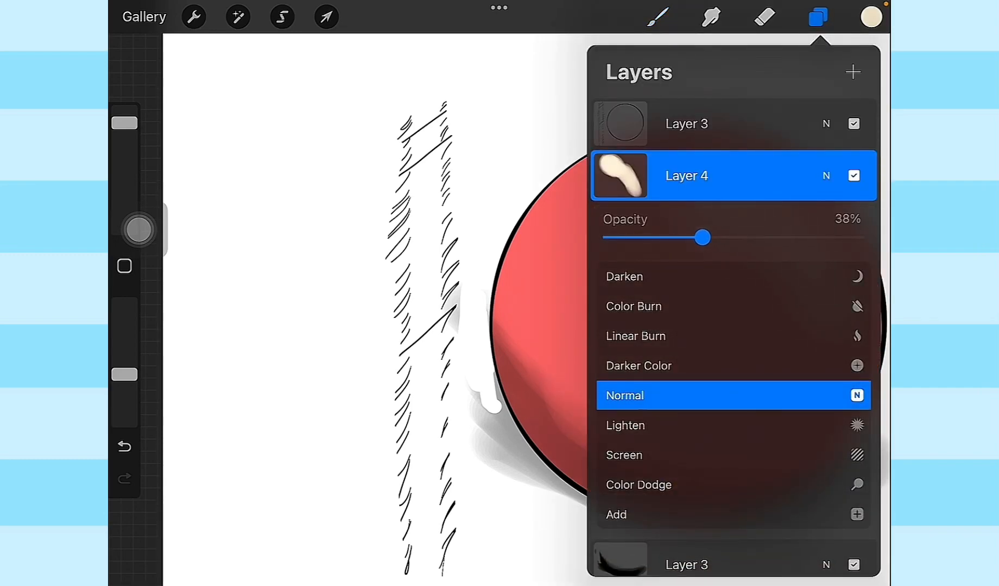
pyautogui.click(818, 17)
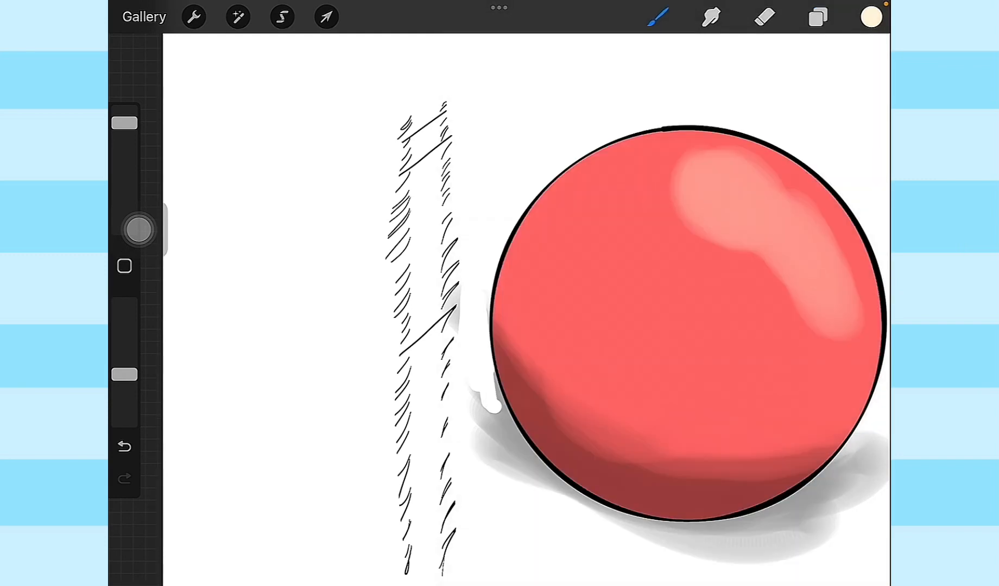
# Erase part of the cream highlight with a soft shading eraser brush.
pyautogui.click(763, 17)
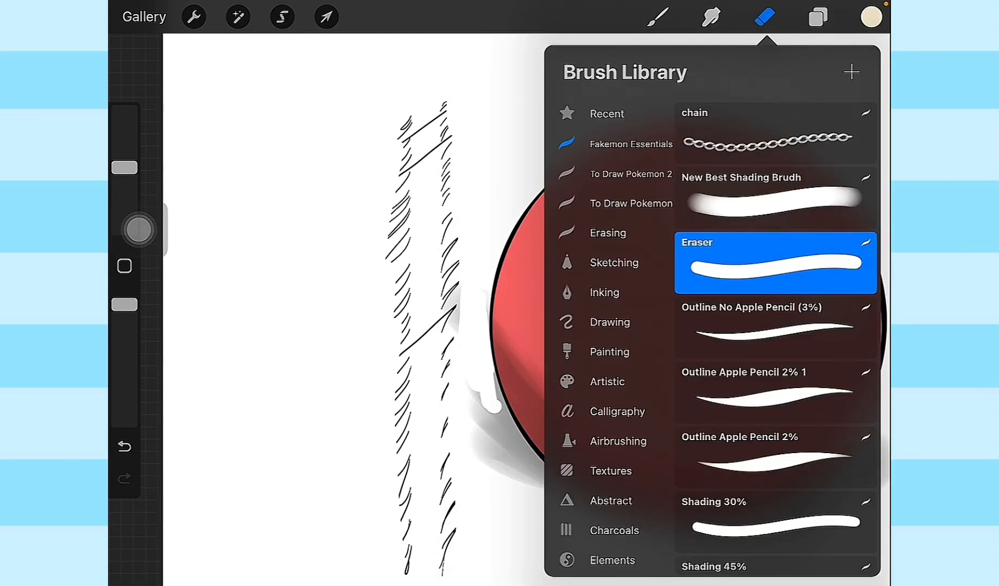
pyautogui.scroll(-3)
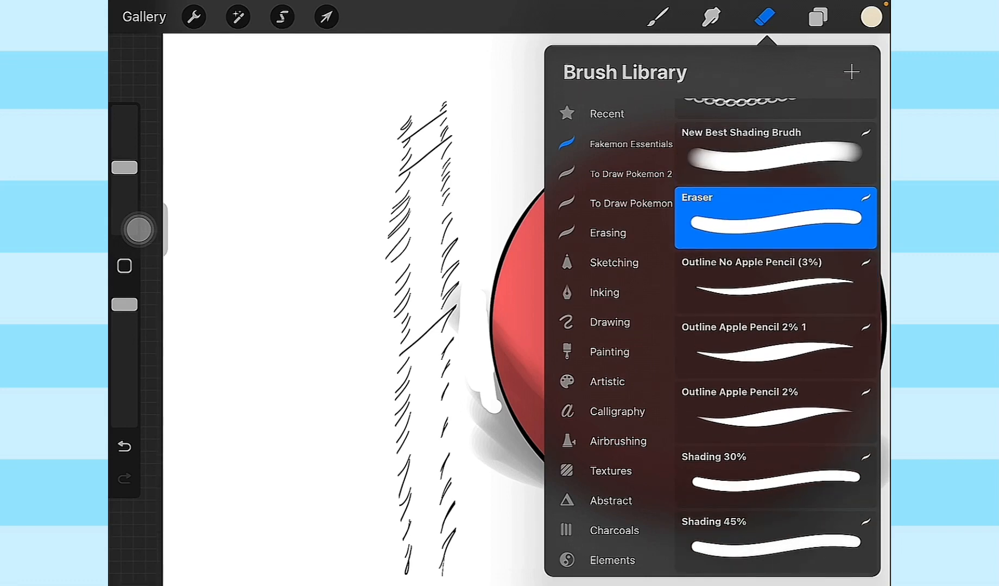
pyautogui.click(774, 542)
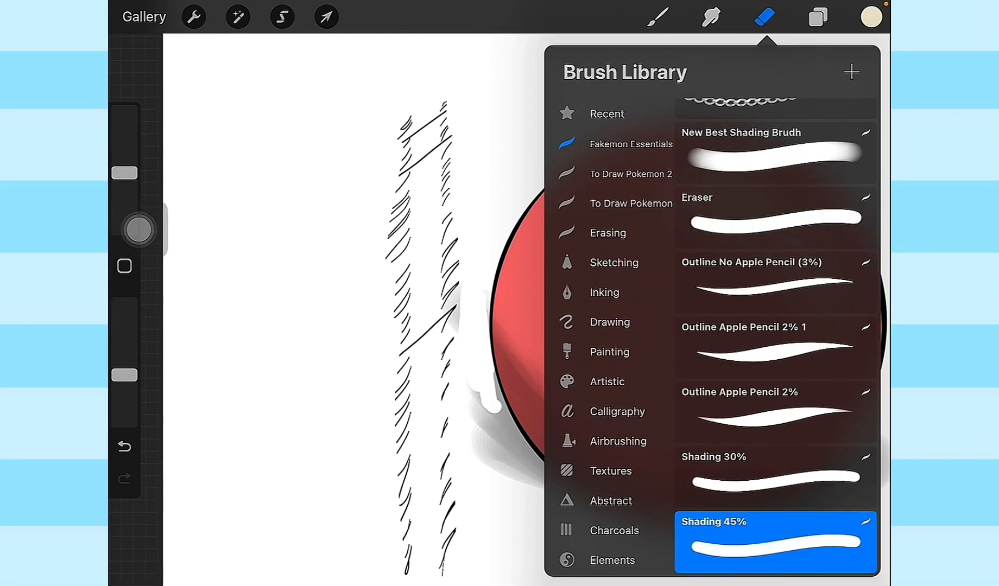
pyautogui.click(763, 17)
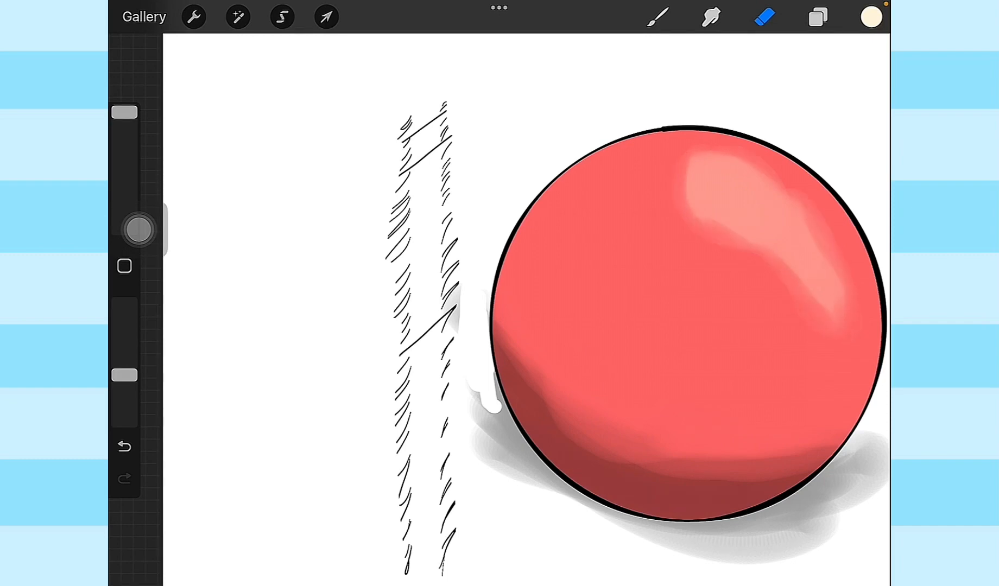
pyautogui.click(764, 17)
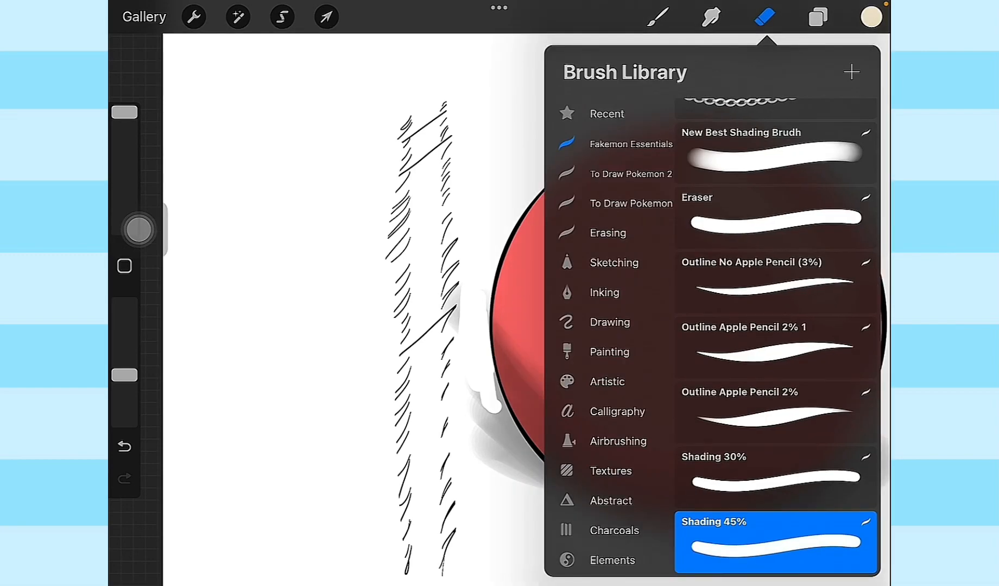
pyautogui.click(763, 16)
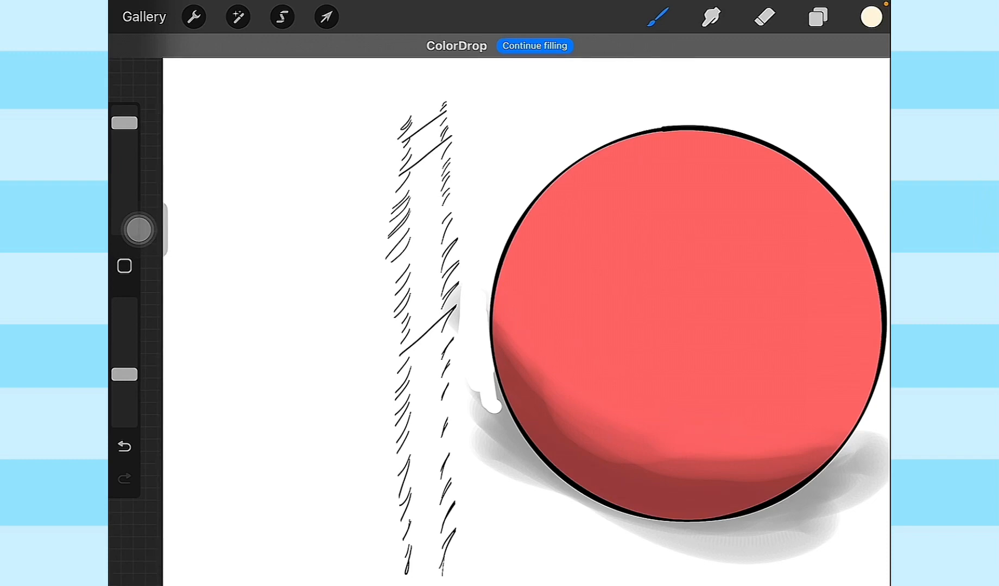
# Compare the highlight layer versions in Layers, then remove shading, shadow and highlight layers.
pyautogui.click(818, 17)
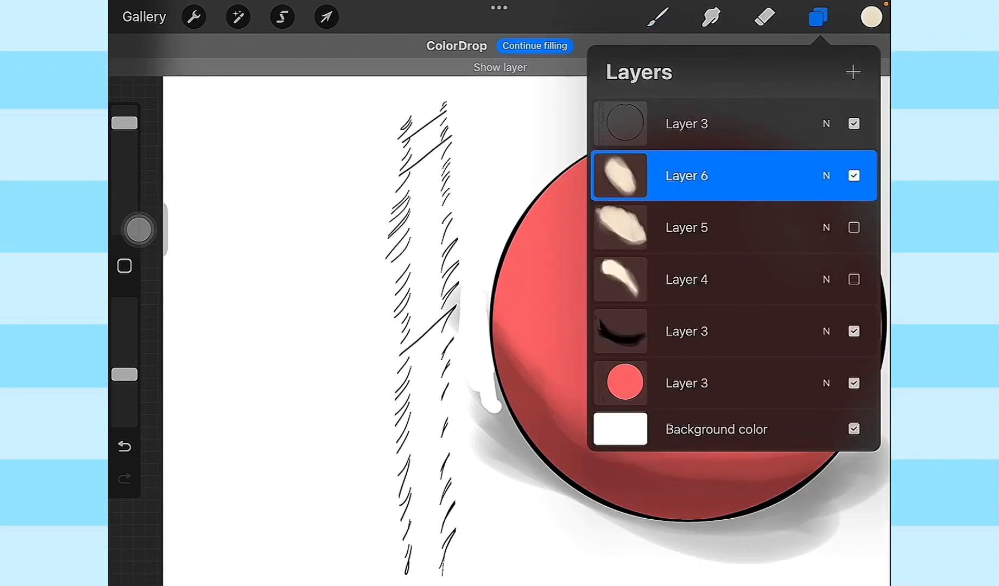
pyautogui.click(817, 16)
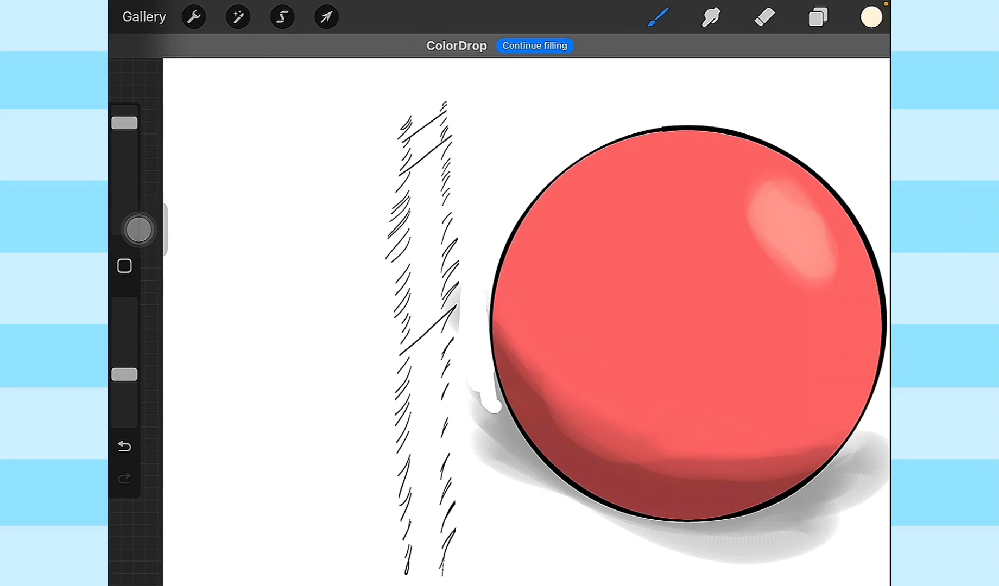
pyautogui.click(818, 16)
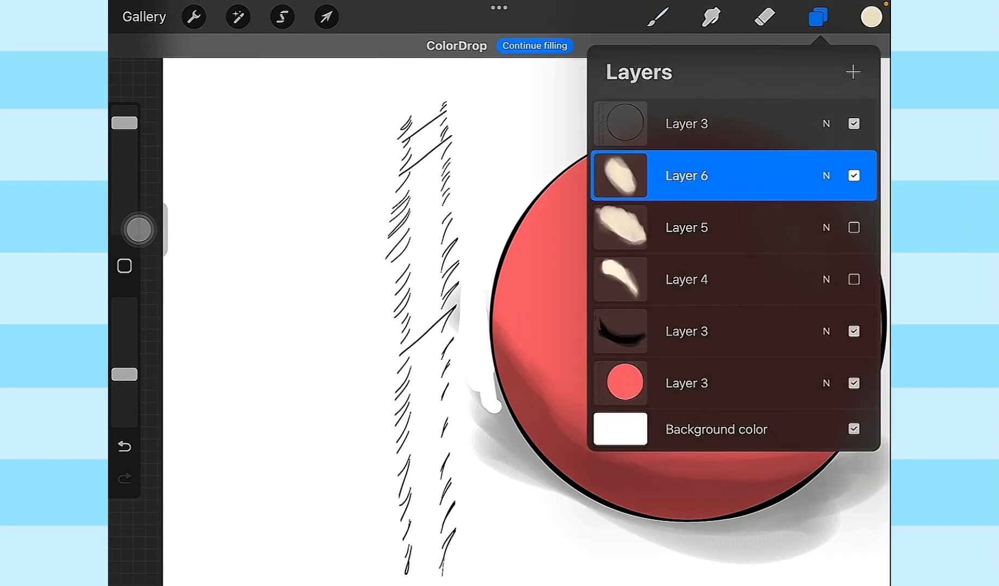
pyautogui.click(658, 16)
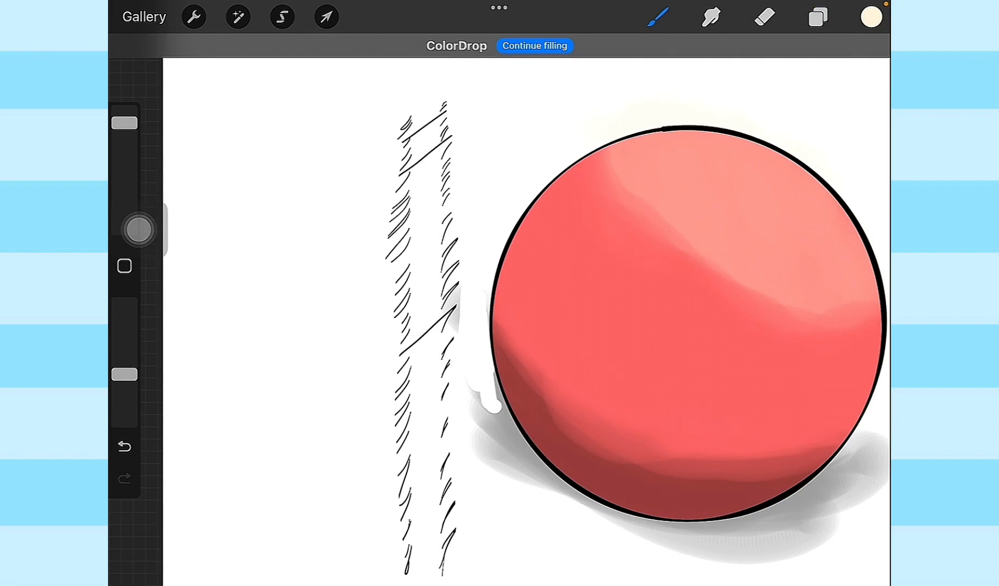
pyautogui.click(818, 16)
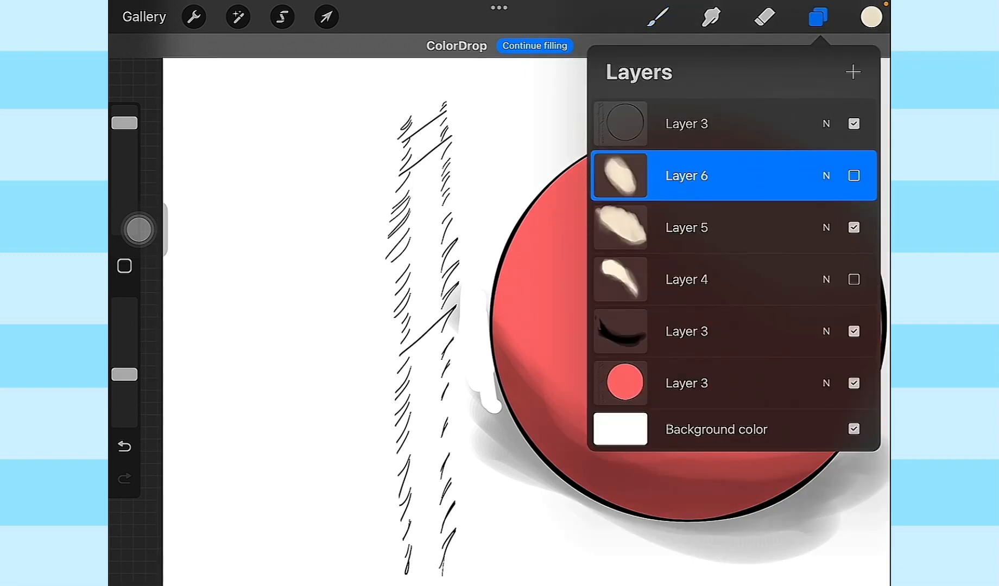
pyautogui.click(658, 18)
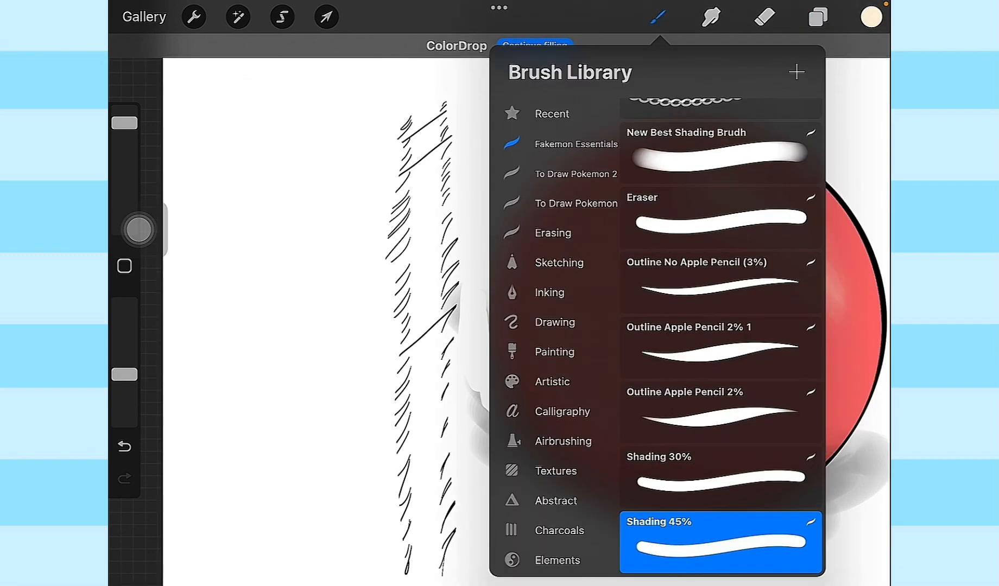
pyautogui.click(658, 17)
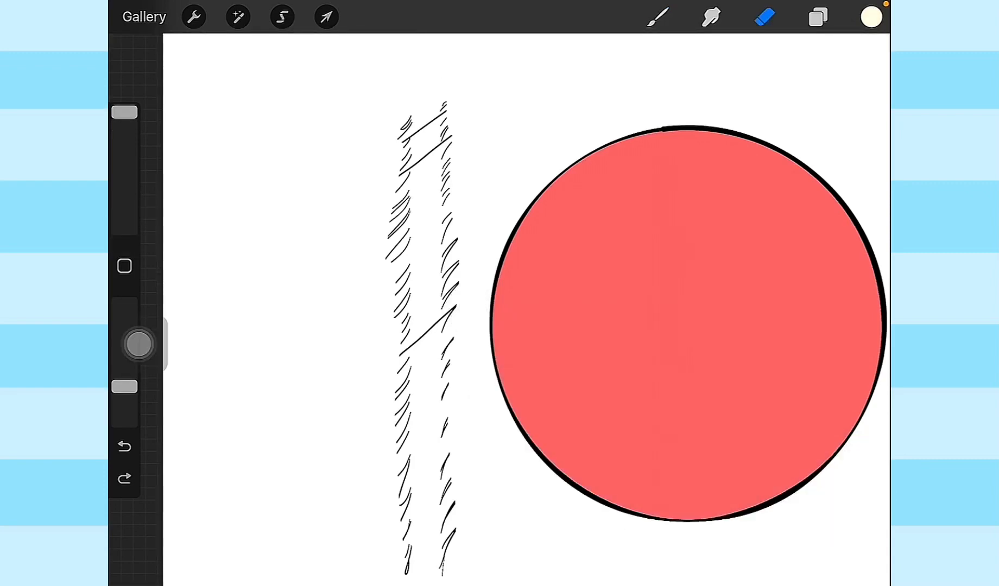
# Select the fill layer and refill the circle with solid bright blue.
pyautogui.click(818, 16)
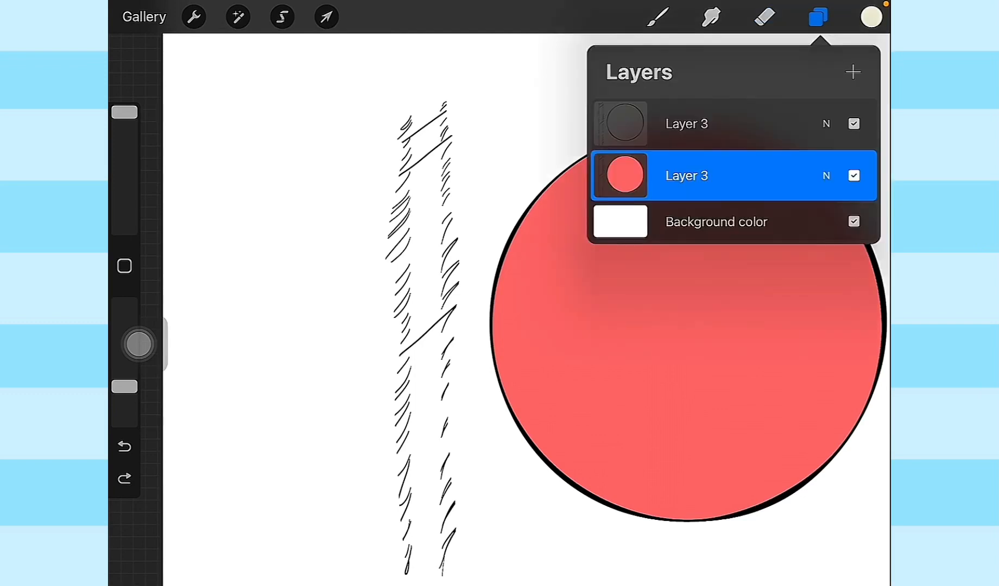
pyautogui.click(686, 124)
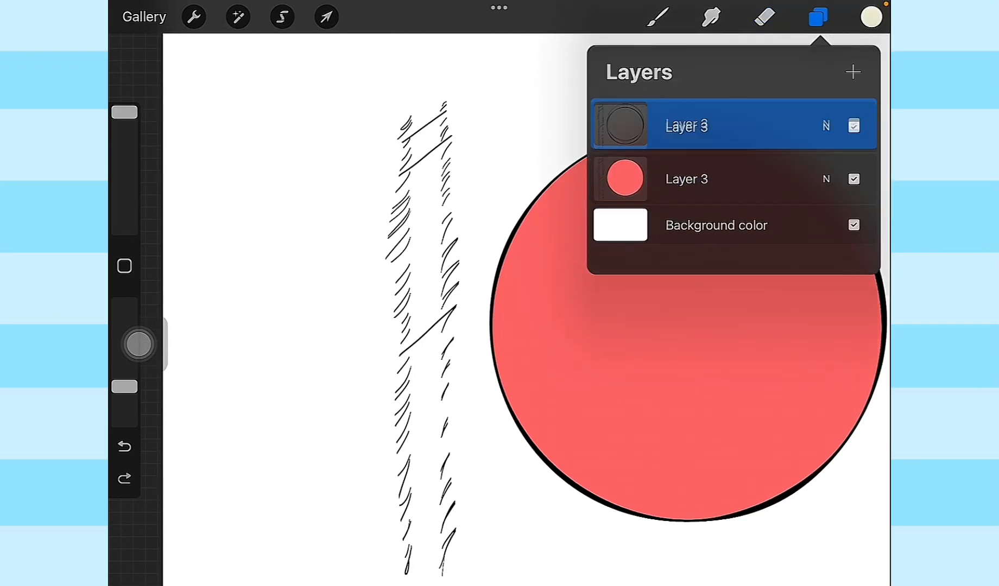
pyautogui.click(871, 16)
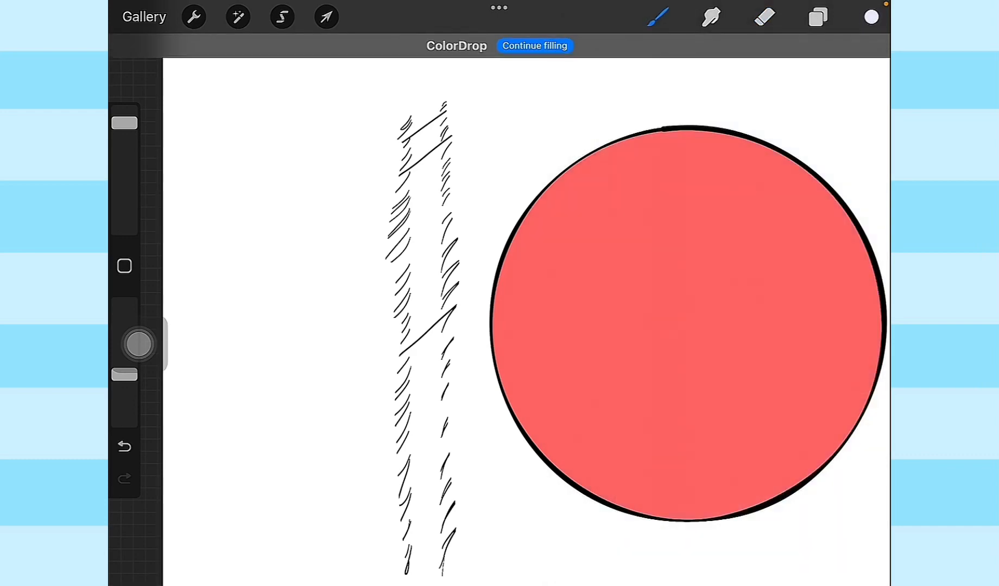
pyautogui.click(870, 16)
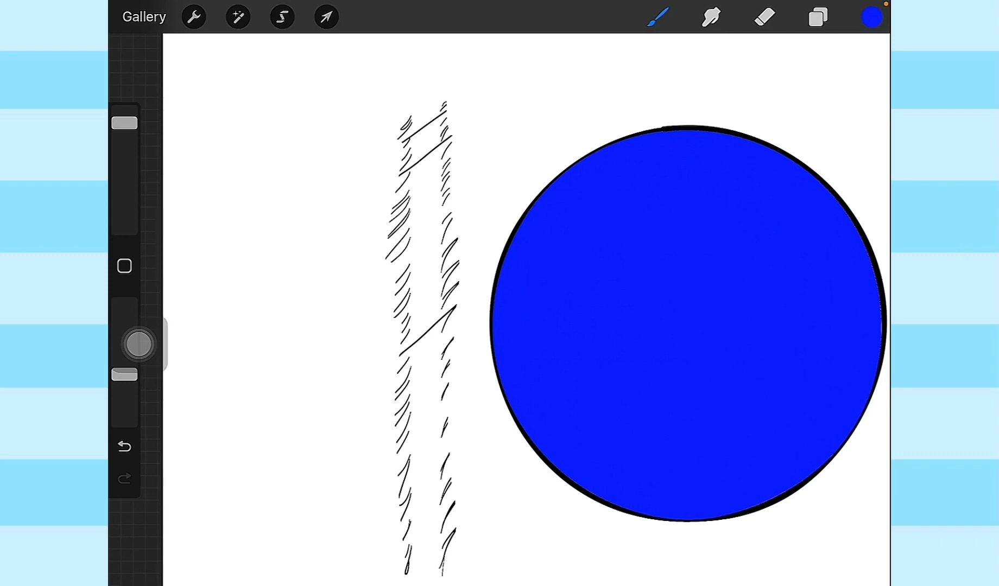
# Shift Hue, Saturation and Brightness through teal, cyan and magenta, ending on violet-blue.
pyautogui.click(236, 17)
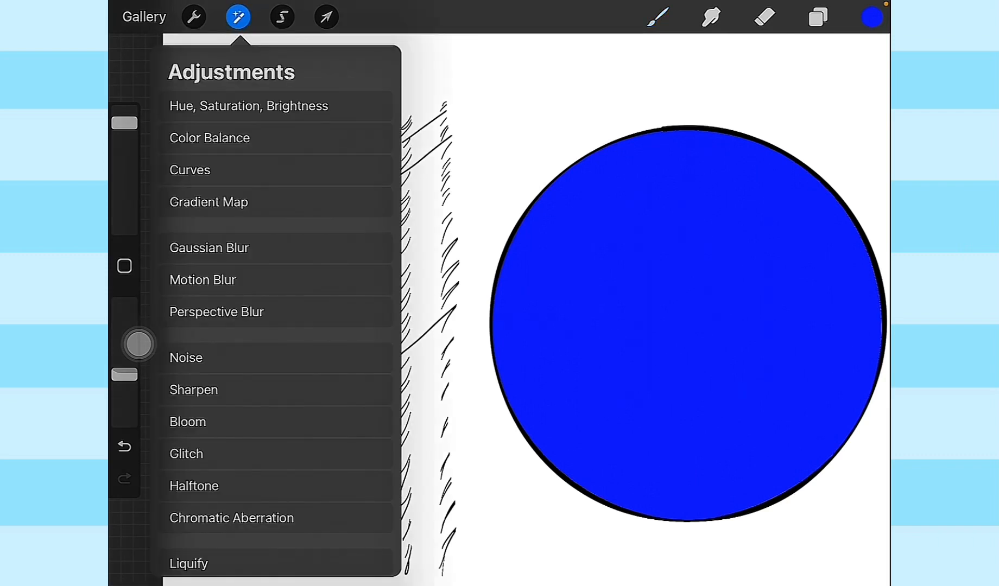
pyautogui.click(248, 105)
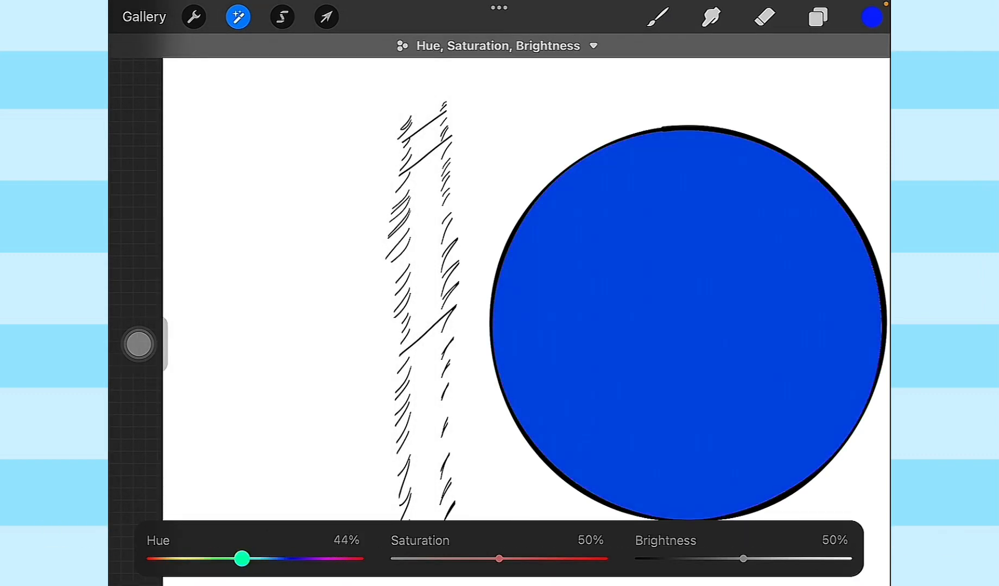
pyautogui.moveTo(242, 559); pyautogui.dragTo(229, 559)
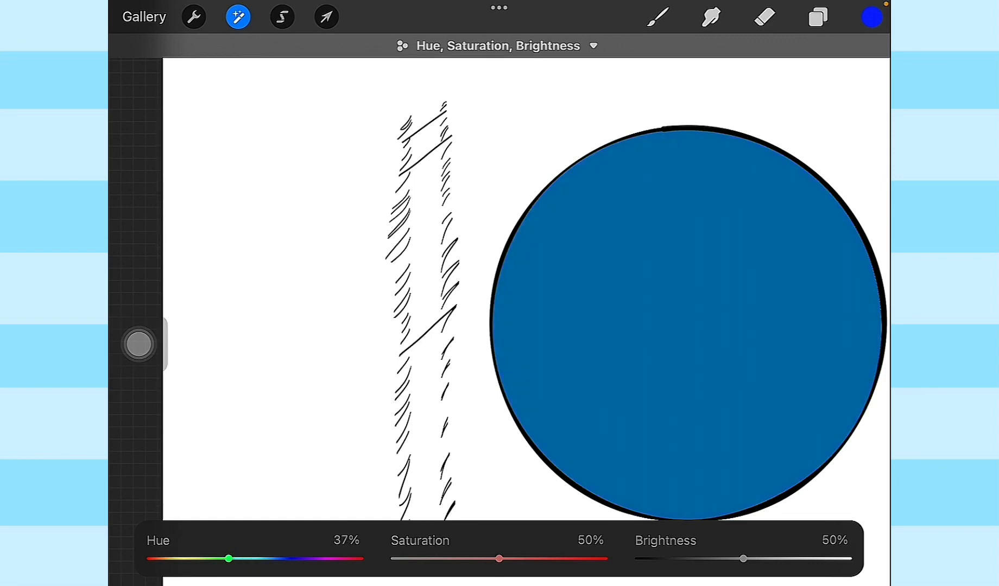
pyautogui.moveTo(499, 560); pyautogui.dragTo(540, 559)
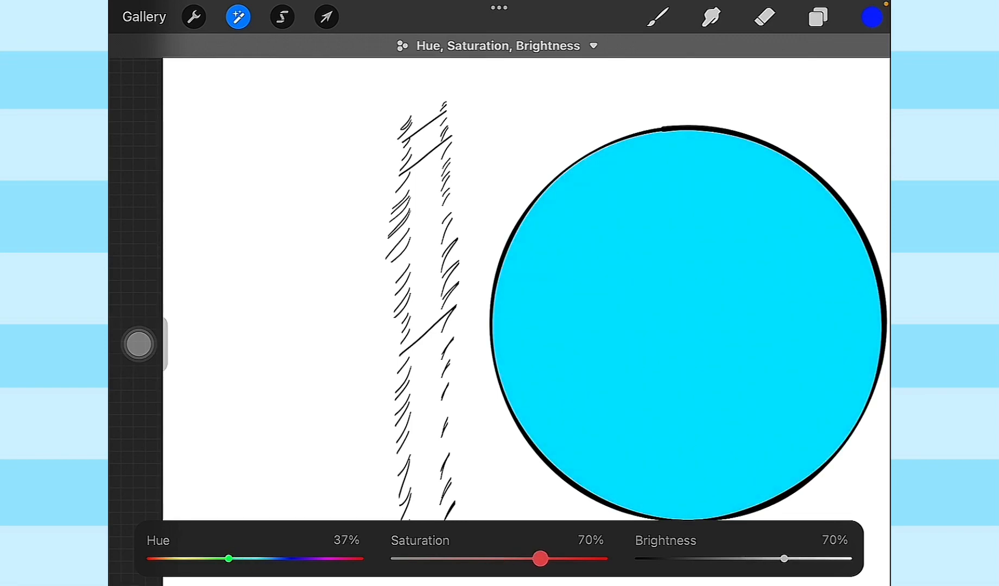
pyautogui.moveTo(229, 560); pyautogui.dragTo(313, 559)
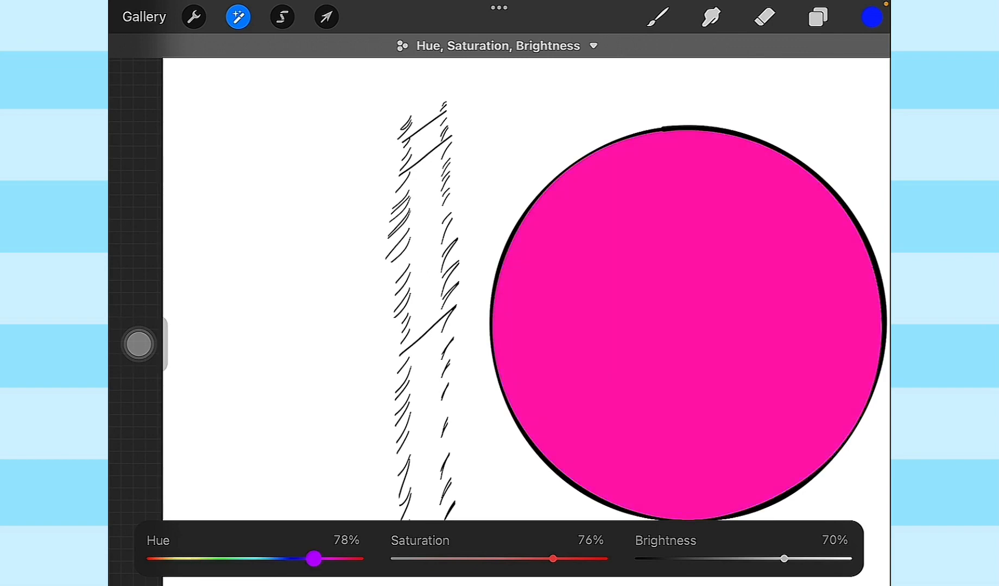
pyautogui.moveTo(313, 560); pyautogui.dragTo(258, 559)
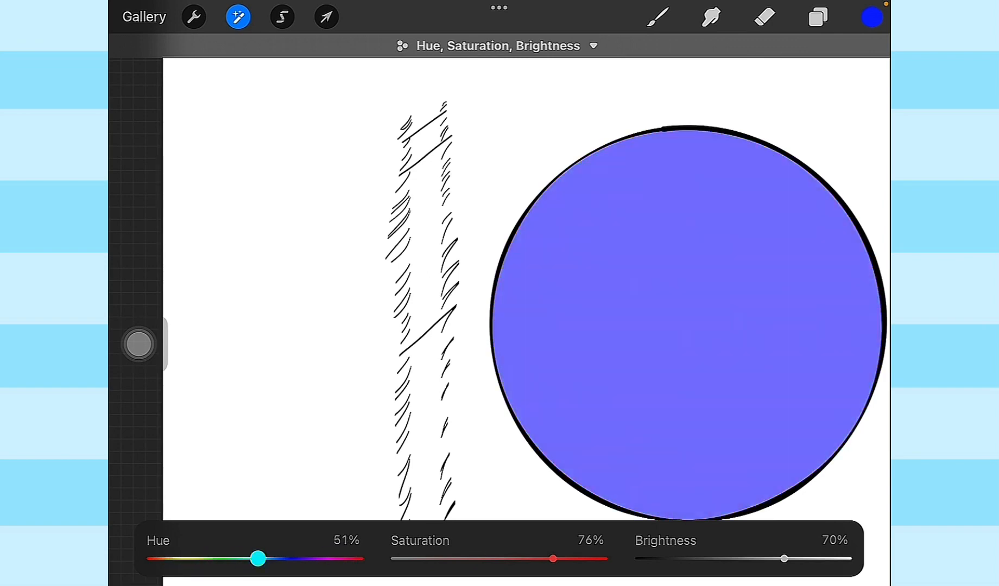
pyautogui.moveTo(257, 559); pyautogui.dragTo(274, 559)
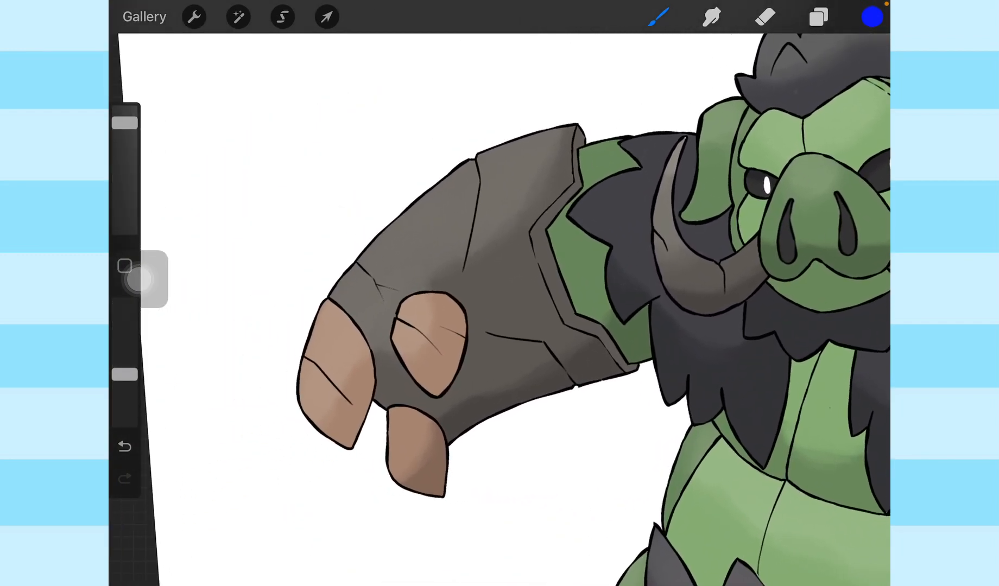
# Try Layer 4's highlight opacity at Max, then settle it down around 15%.
pyautogui.click(818, 16)
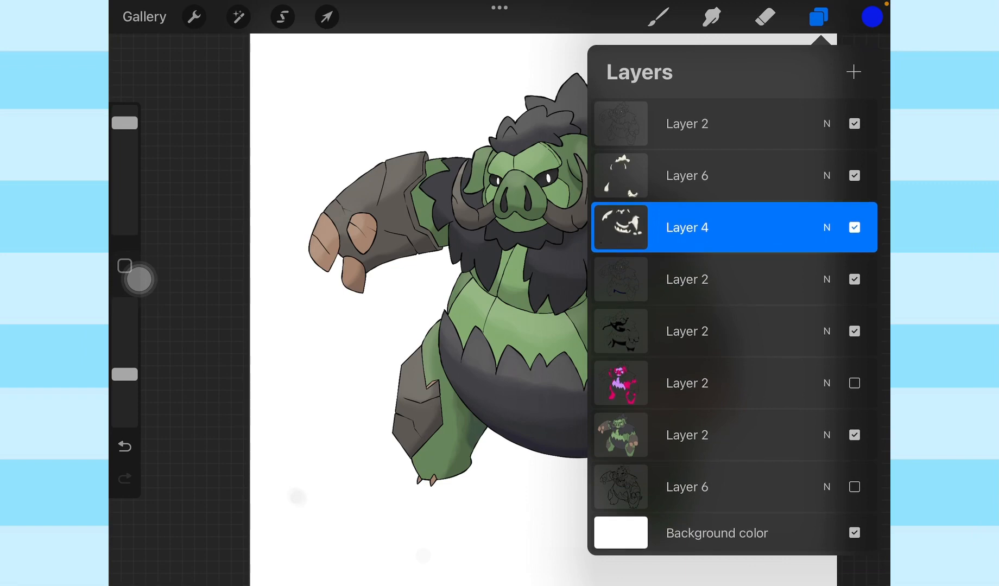
pyautogui.click(827, 229)
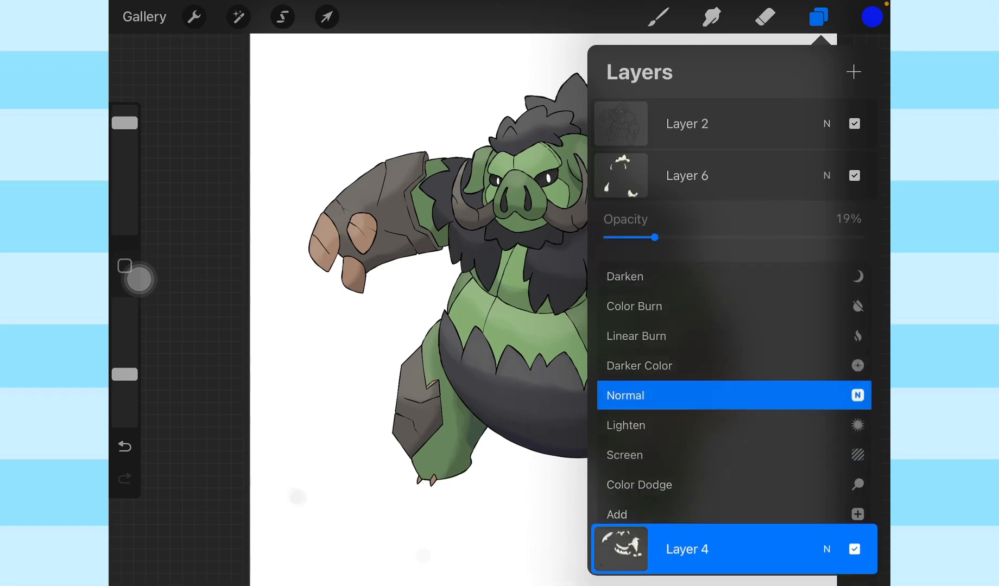
pyautogui.moveTo(656, 236); pyautogui.dragTo(861, 237)
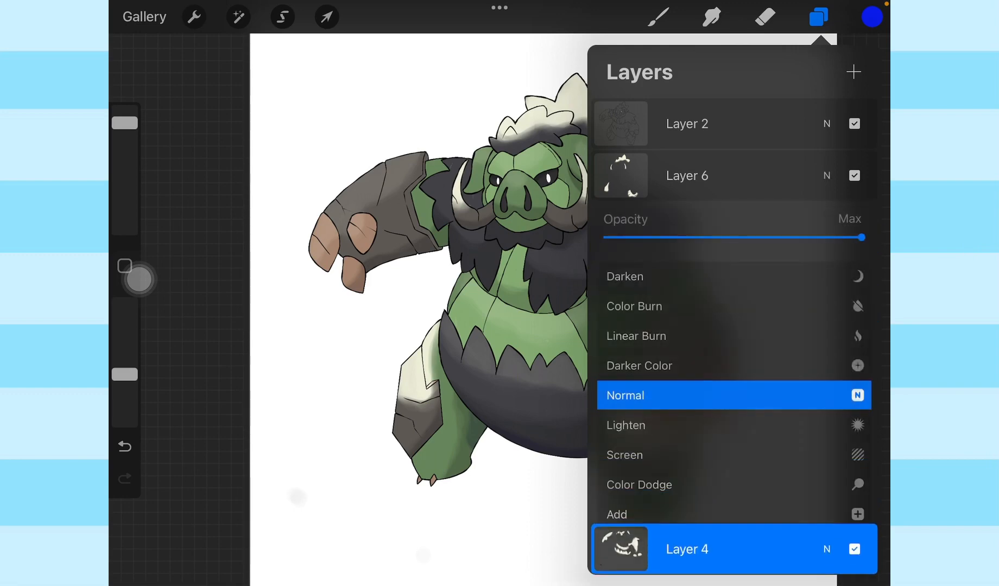
pyautogui.click(686, 548)
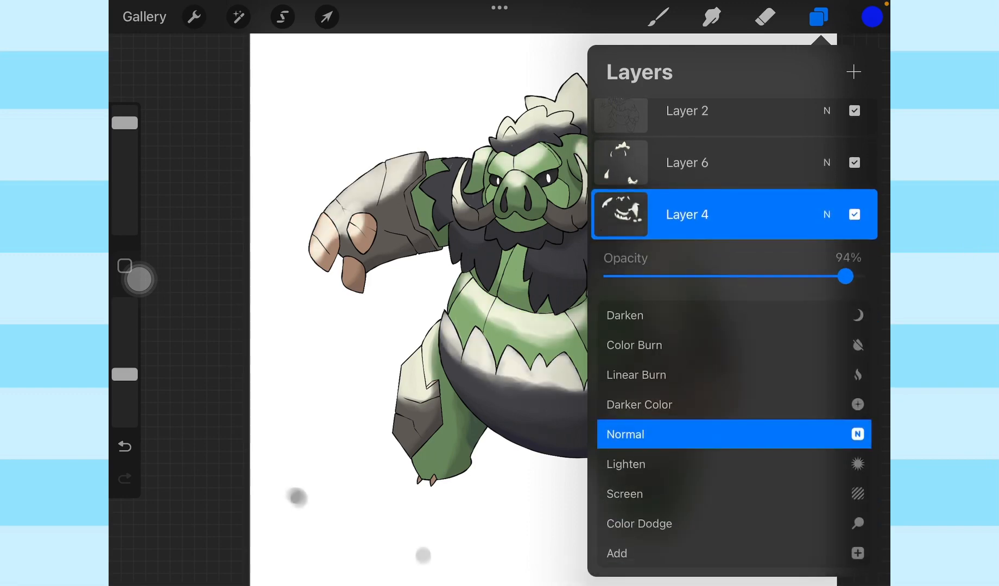
pyautogui.moveTo(844, 277); pyautogui.dragTo(685, 277)
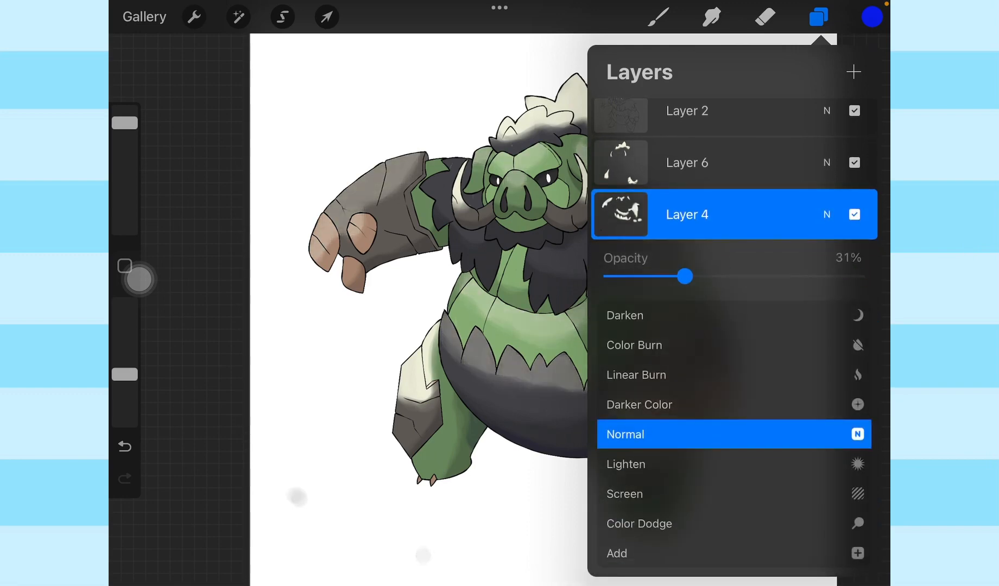
pyautogui.moveTo(684, 277); pyautogui.dragTo(649, 276)
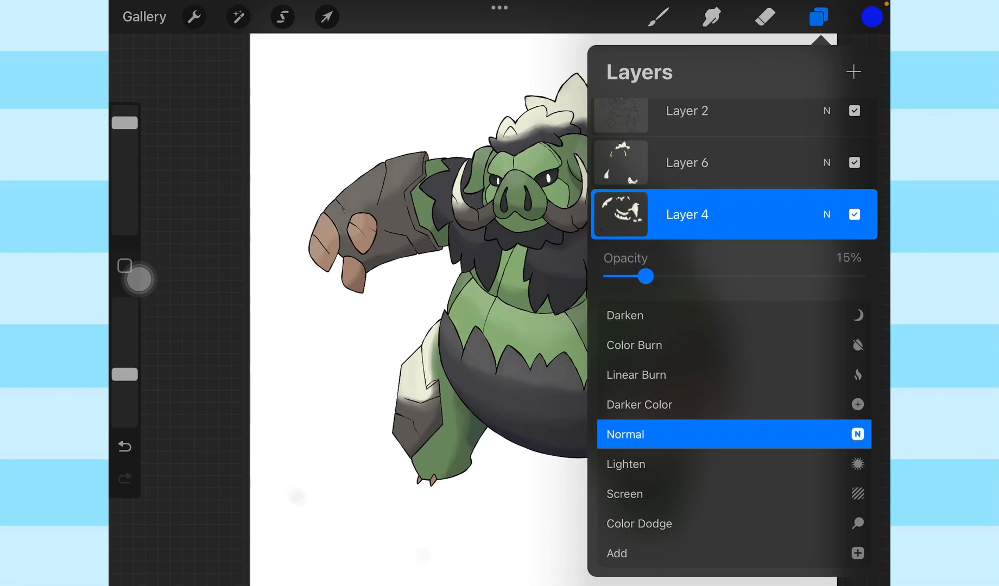
pyautogui.moveTo(648, 277); pyautogui.dragTo(754, 237)
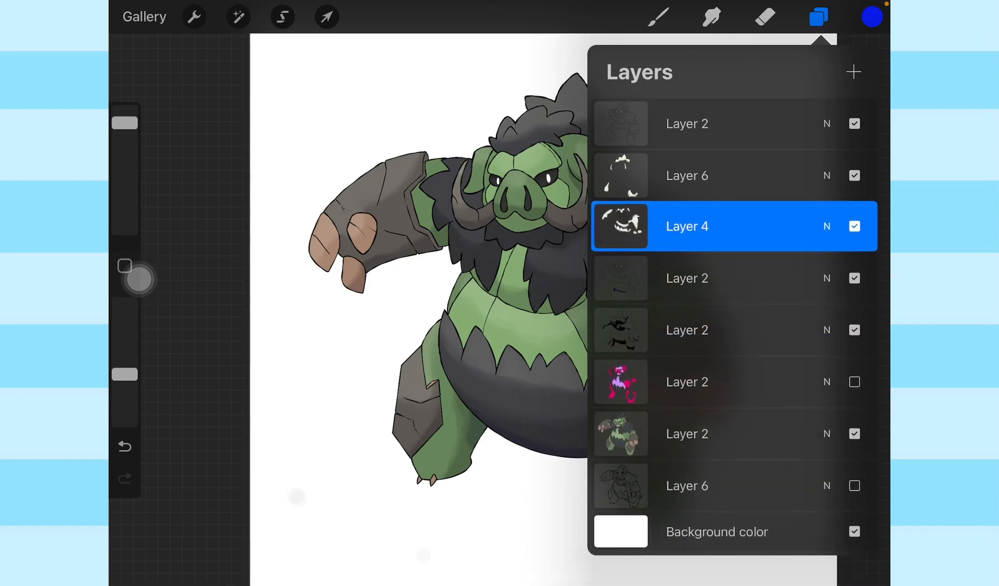
# Hide the flat colour layer to inspect the shading alone, then show it again.
pyautogui.click(818, 17)
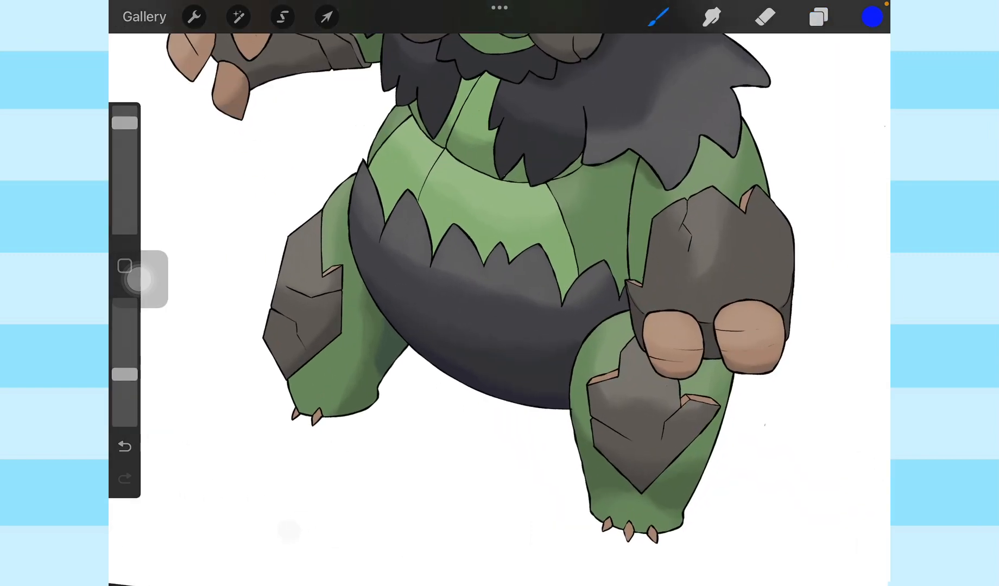
pyautogui.click(818, 16)
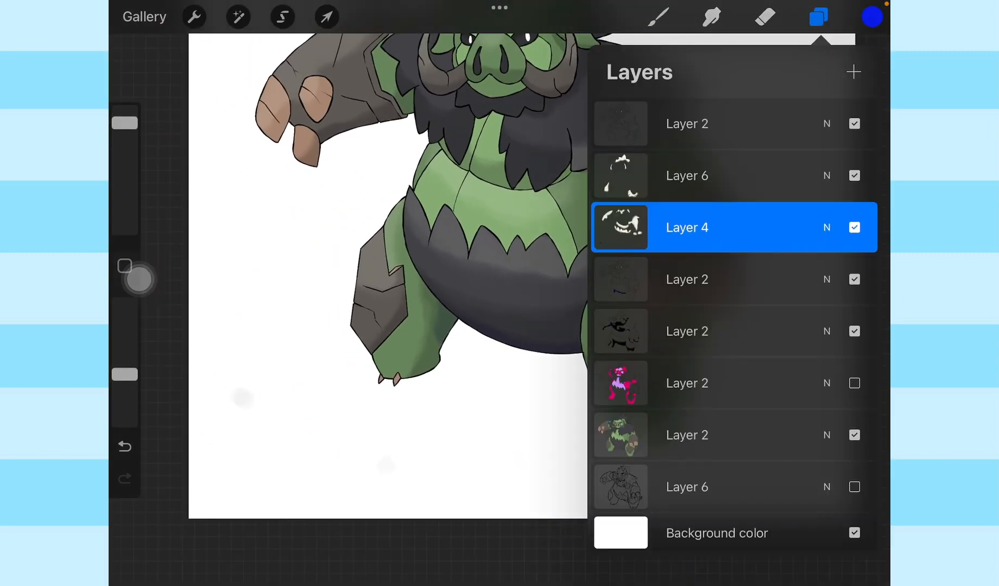
pyautogui.click(855, 228)
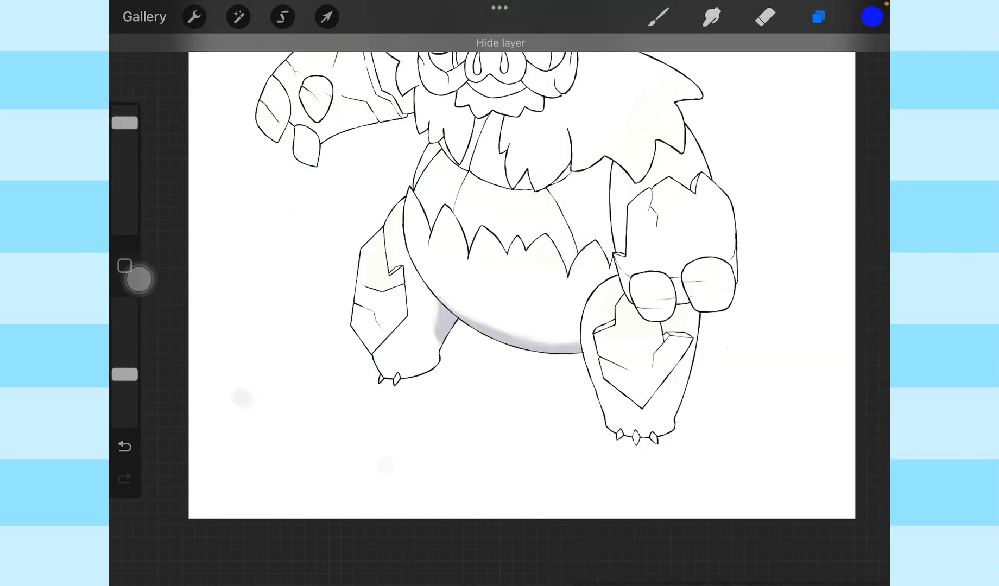
pyautogui.click(818, 16)
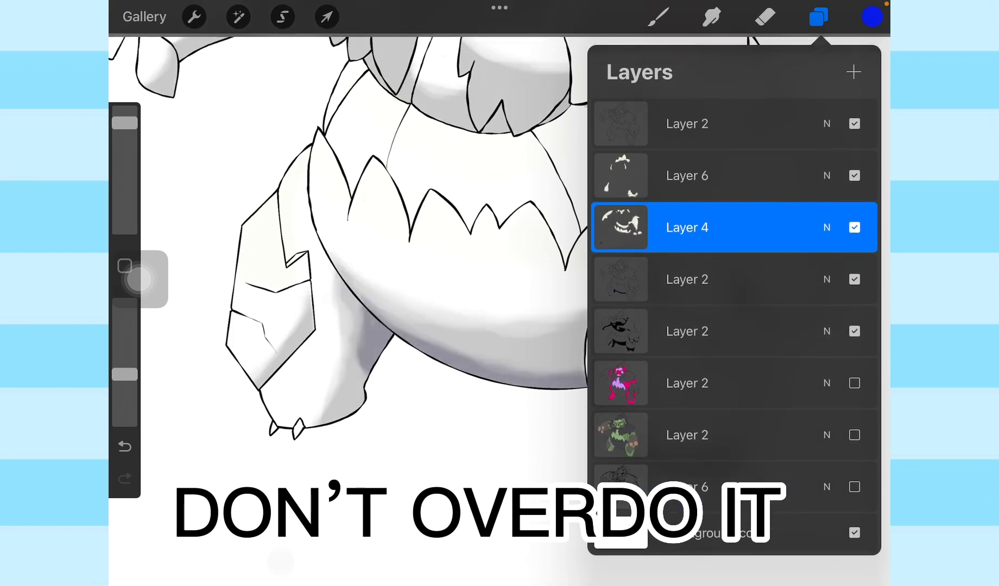
pyautogui.click(819, 16)
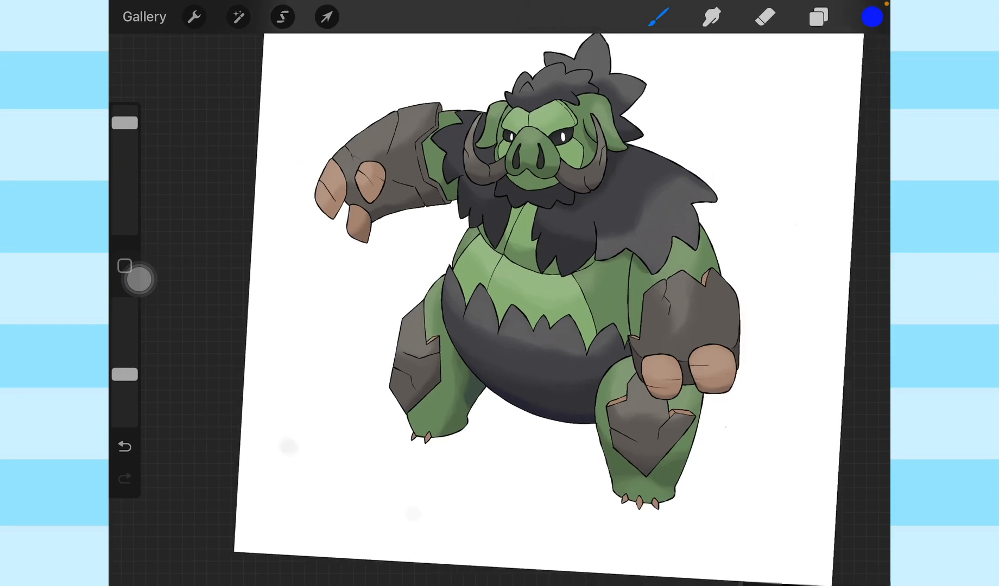
# Select the flat colour layer and start a Hue, Saturation, Brightness adjustment on it.
pyautogui.click(818, 16)
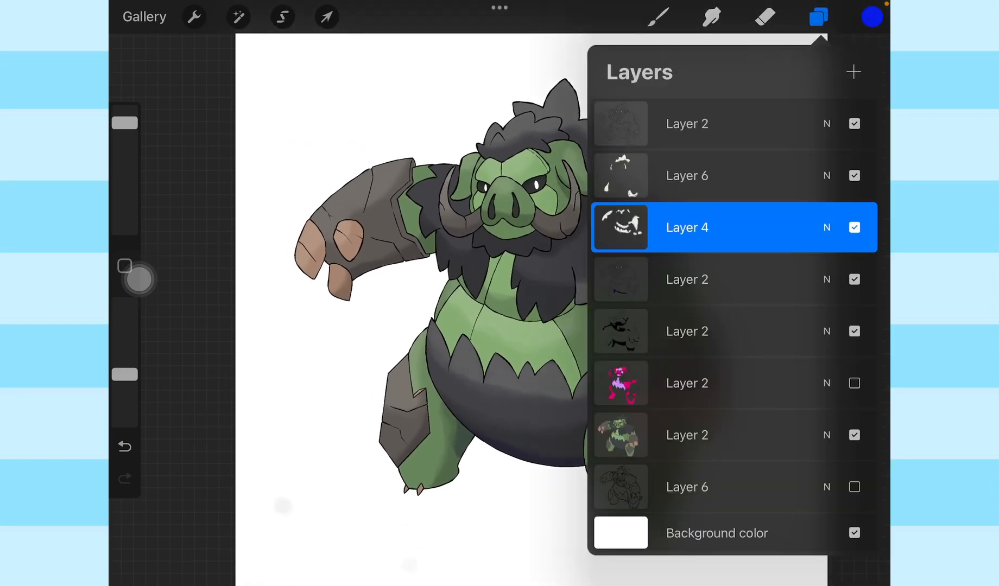
pyautogui.click(686, 435)
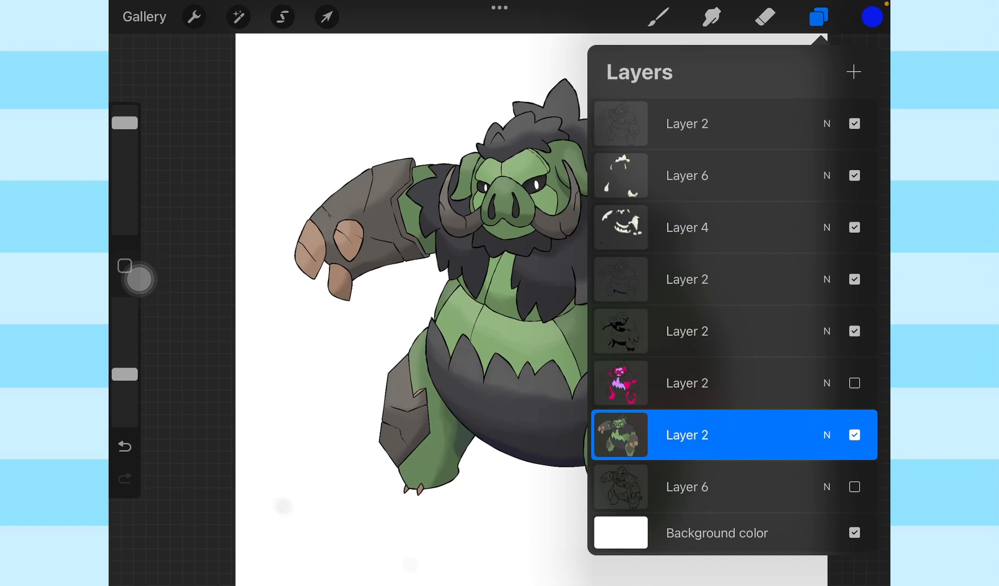
pyautogui.click(818, 17)
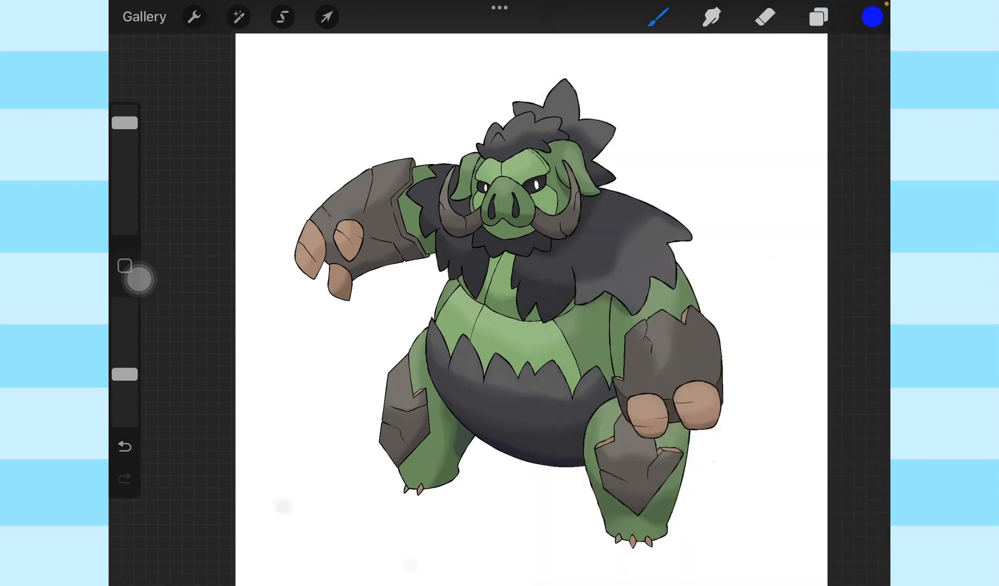
pyautogui.click(238, 16)
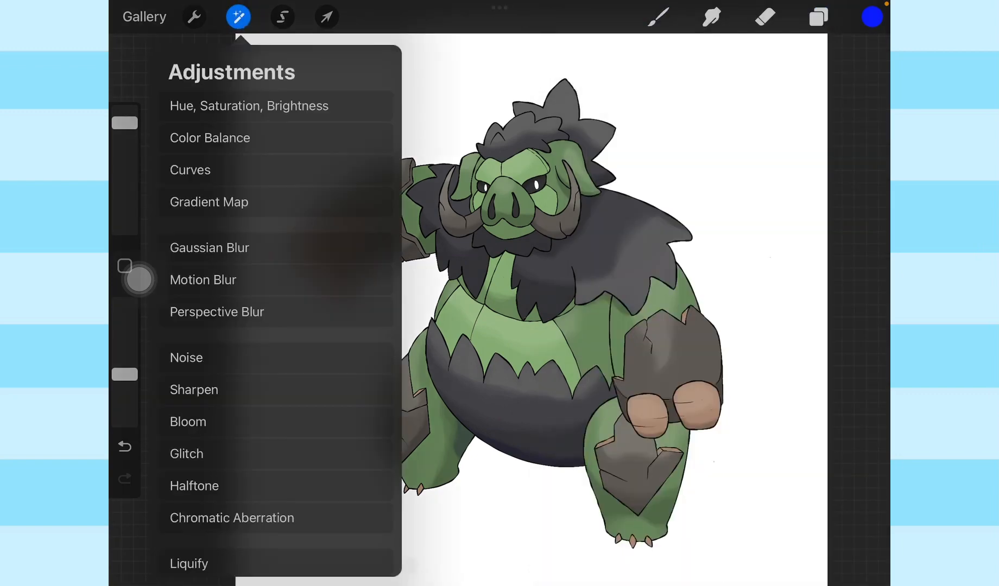
pyautogui.click(249, 105)
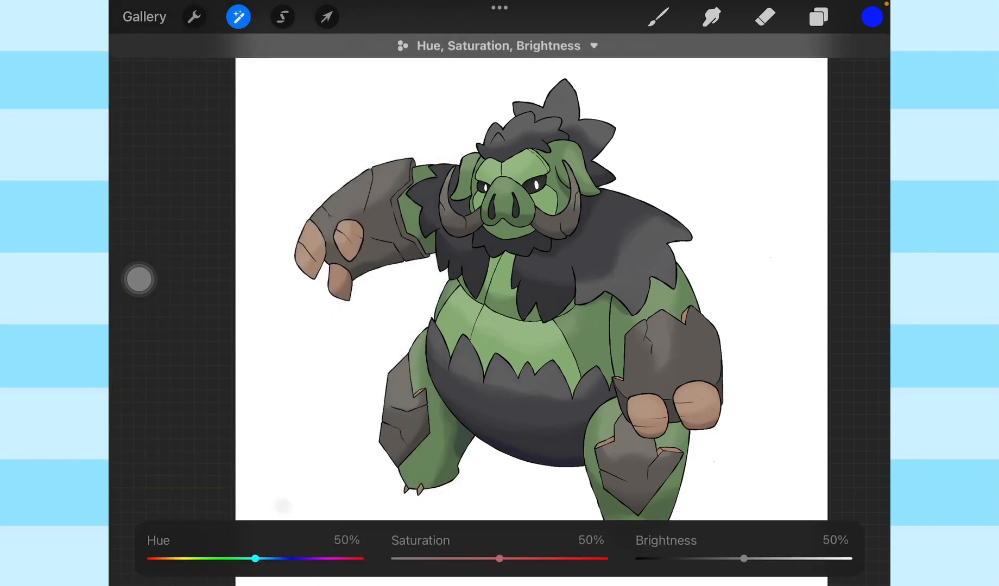
# Shift the boar's hue to pink (13%), then blue (78%), settling back near green at 51%.
pyautogui.moveTo(254, 559); pyautogui.dragTo(179, 559)
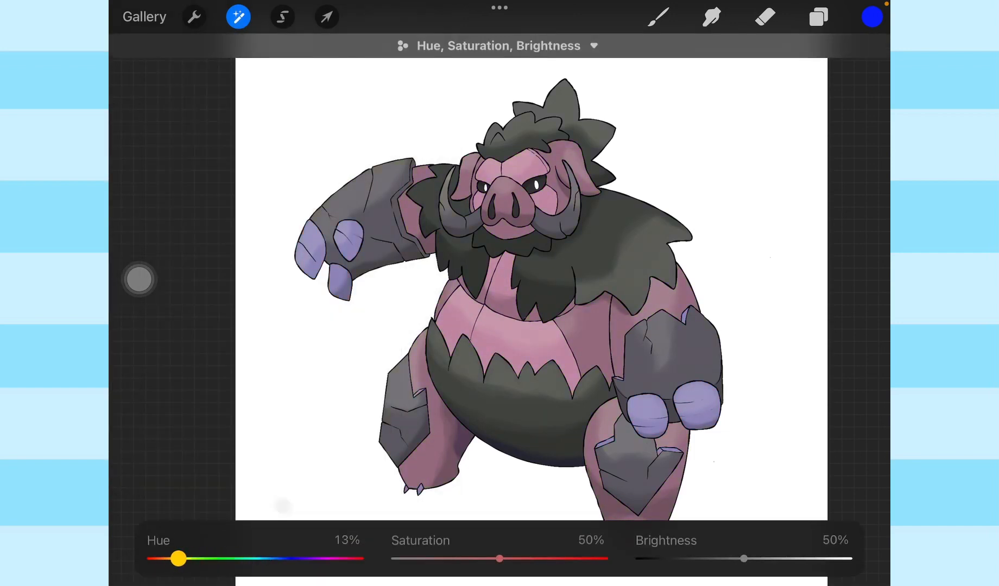
pyautogui.moveTo(178, 559); pyautogui.dragTo(274, 560)
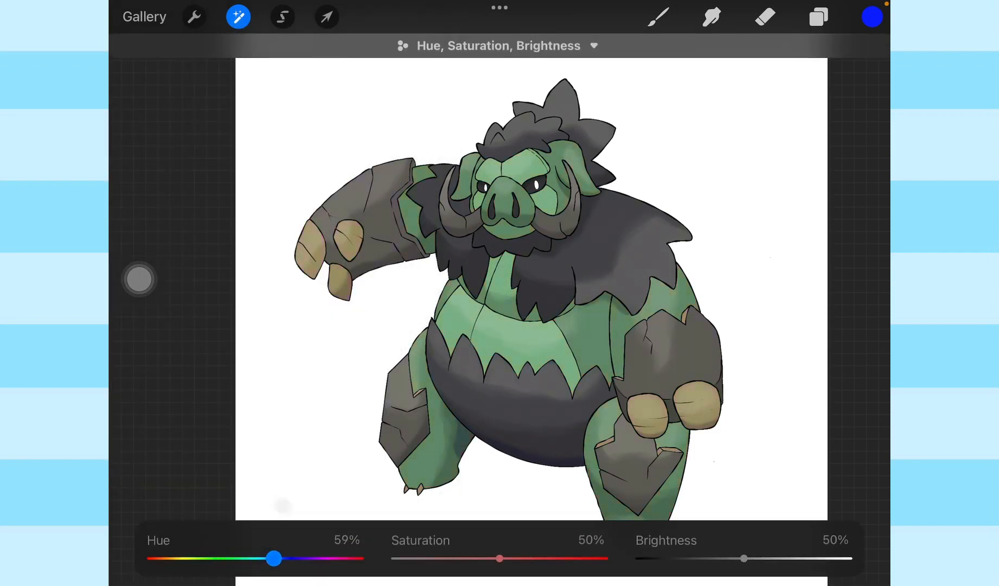
pyautogui.moveTo(274, 560); pyautogui.dragTo(314, 559)
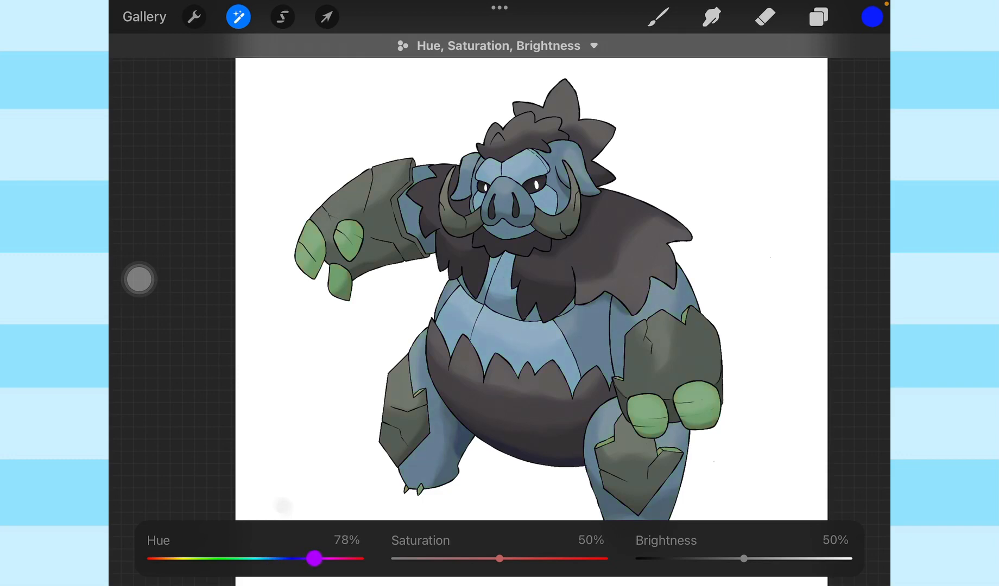
pyautogui.moveTo(314, 560); pyautogui.dragTo(259, 560)
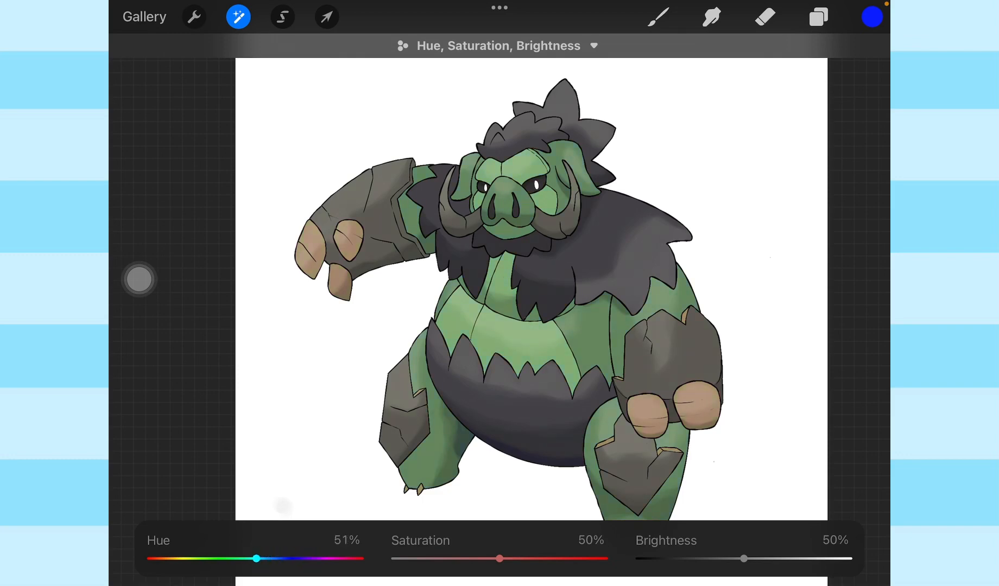